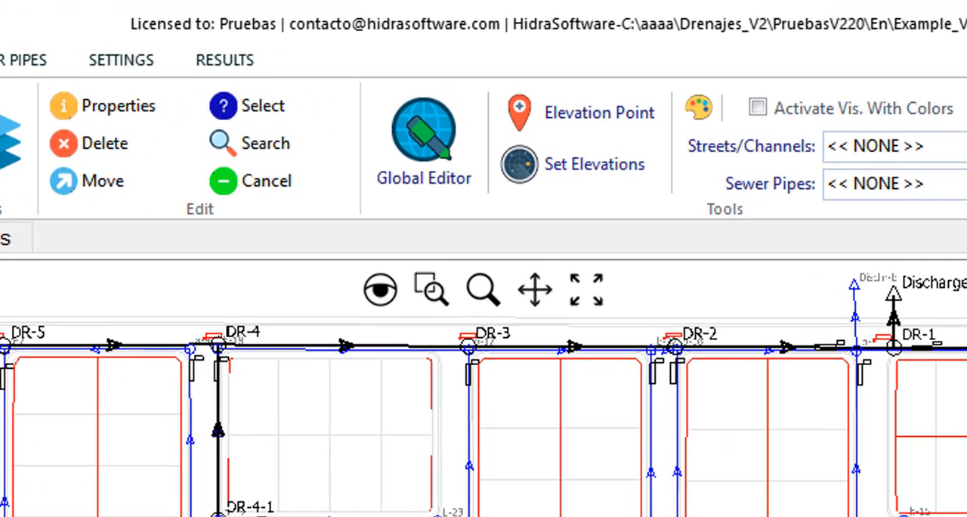
{"action": "mouse_move", "coordinate": [378, 290]}
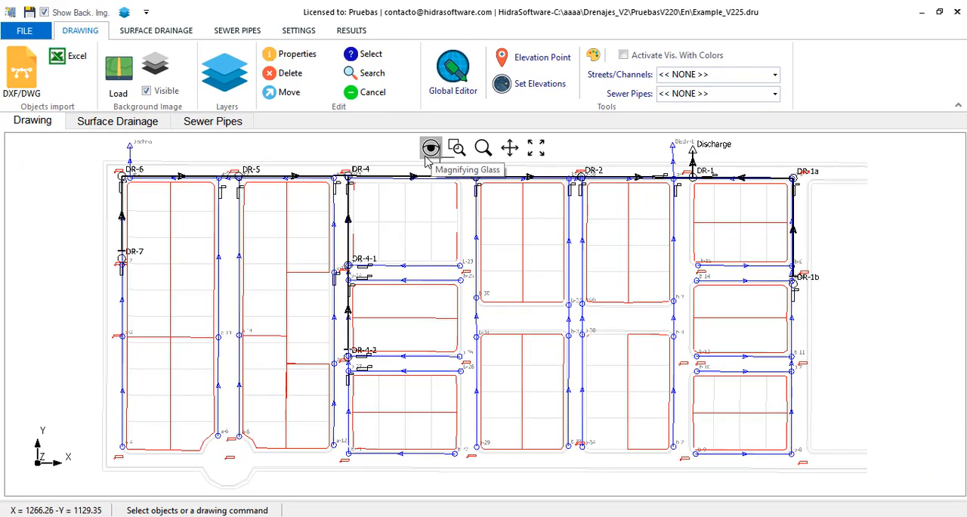
Hide the parcel layers SF-1, SF-2 and MF-1 in Project Layers so manholes show without parcel labels.
{"action": "left_click", "coordinate": [429, 146]}
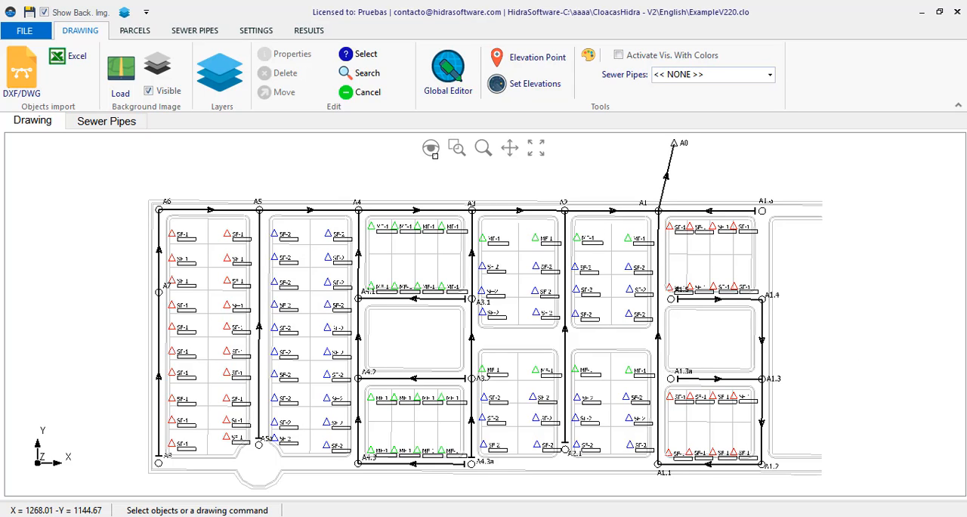
{"action": "mouse_move", "coordinate": [219, 73]}
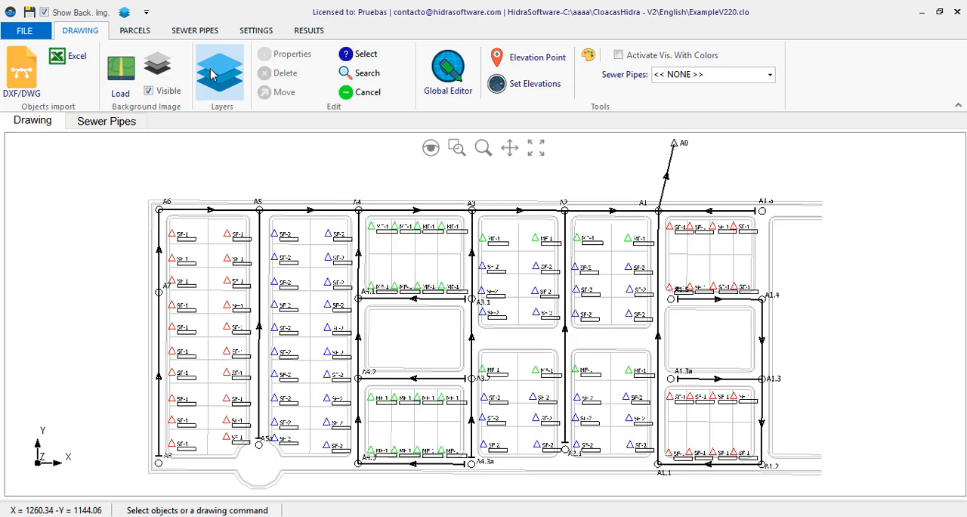
{"action": "left_click", "coordinate": [221, 73]}
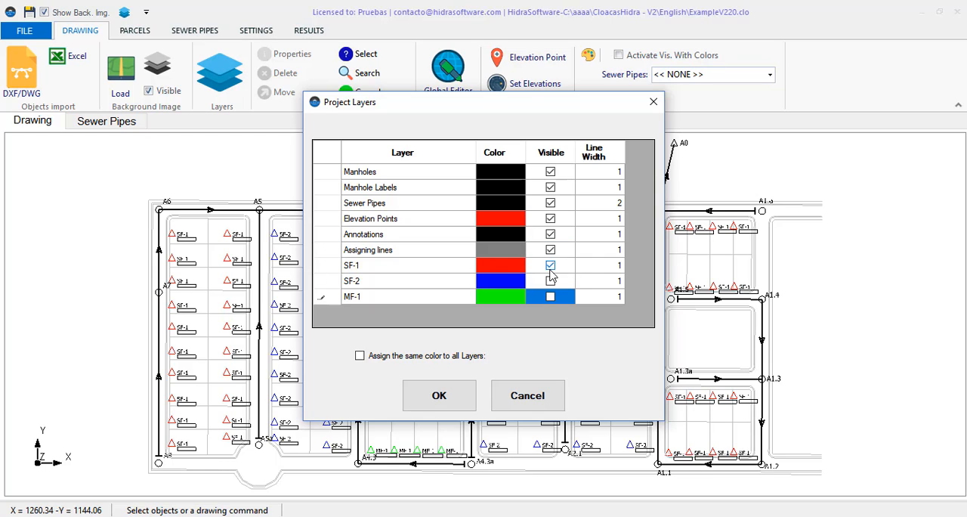
{"action": "left_click", "coordinate": [438, 396]}
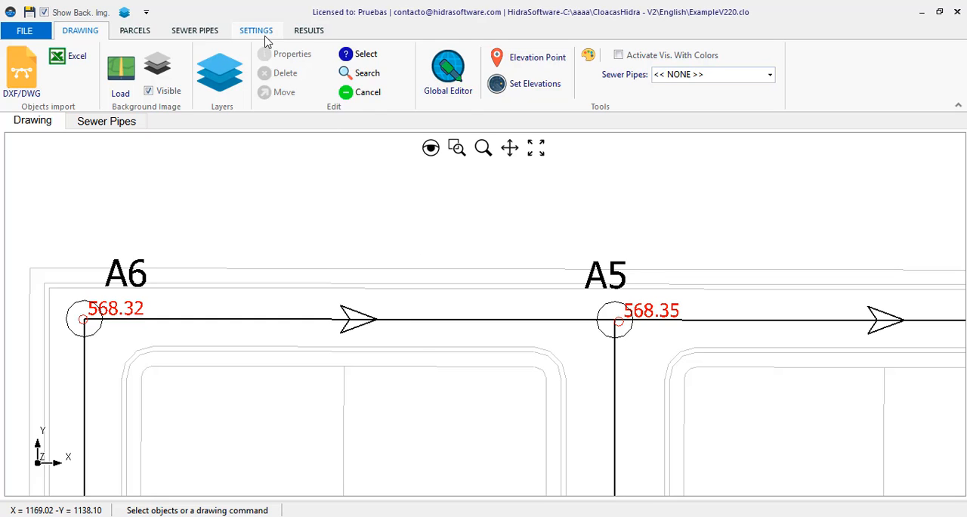
In Settings > General, keep ground elevation from the nearest point within a 10.00 m radius and confirm.
{"action": "left_click", "coordinate": [257, 30]}
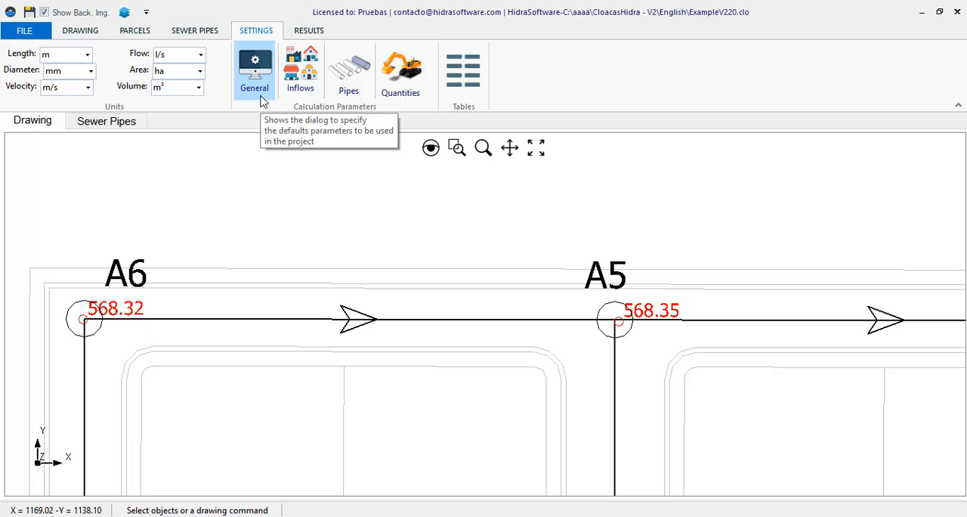
{"action": "left_click", "coordinate": [254, 68]}
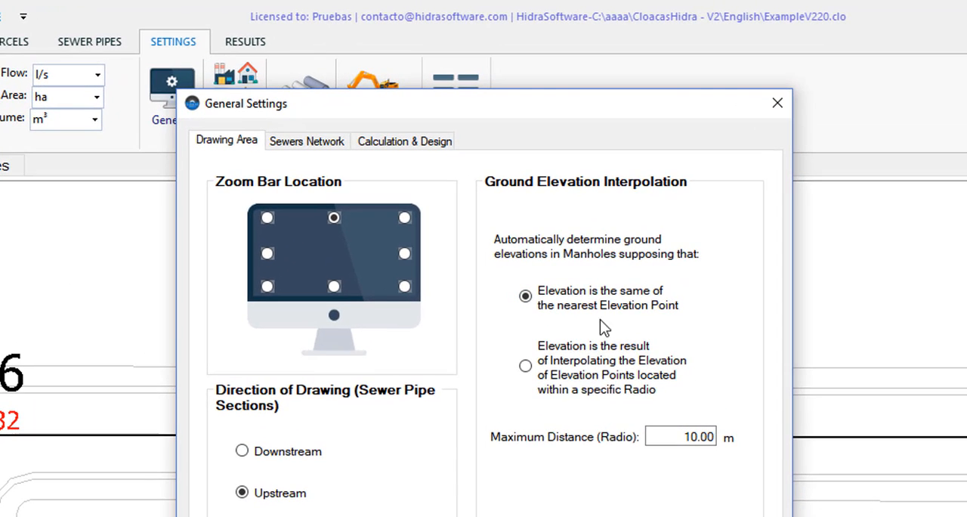
{"action": "left_click", "coordinate": [682, 437]}
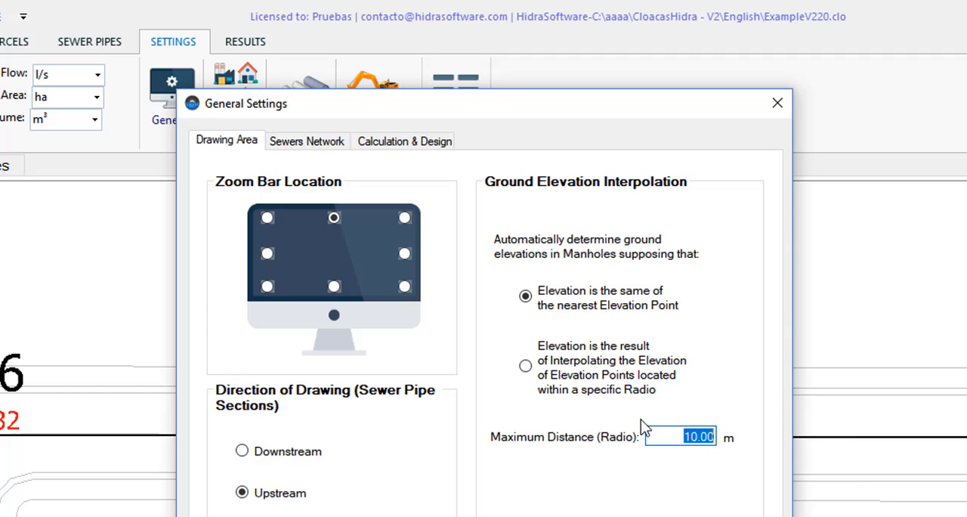
{"action": "mouse_move", "coordinate": [726, 468]}
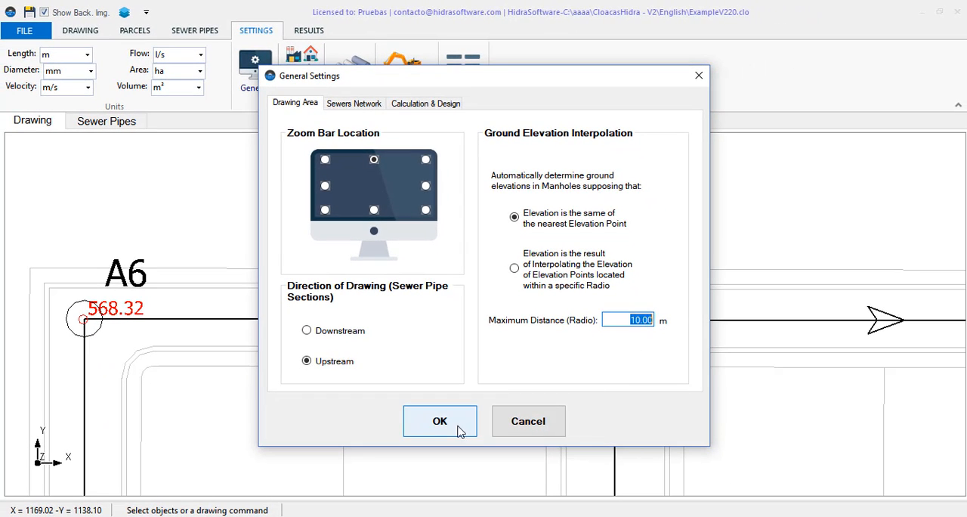
{"action": "left_click", "coordinate": [440, 420]}
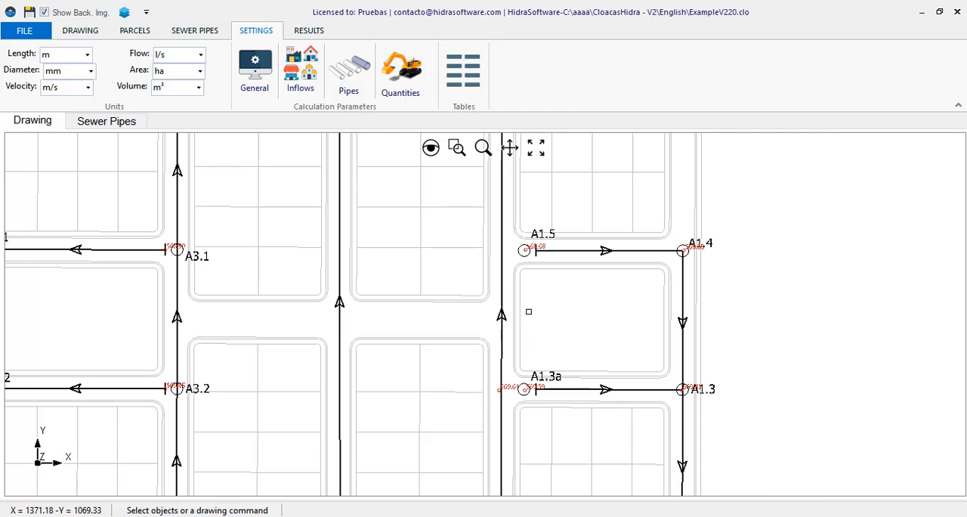
Run Set Elevations, assigning manhole ground elevations and updating profiles A1.1–A1, A8–A7, A3.1–A4.1, A3.2–A4.2.
{"action": "left_click", "coordinate": [78, 30]}
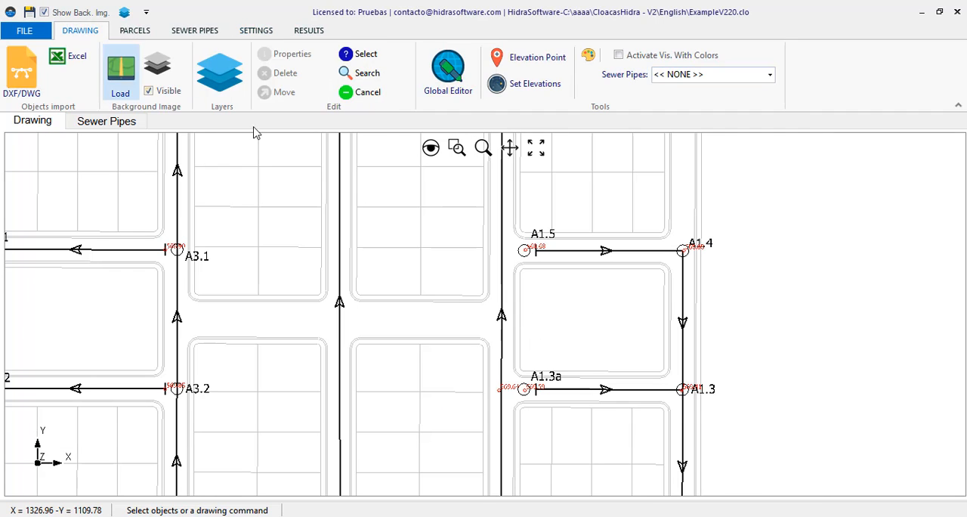
{"action": "mouse_move", "coordinate": [532, 83]}
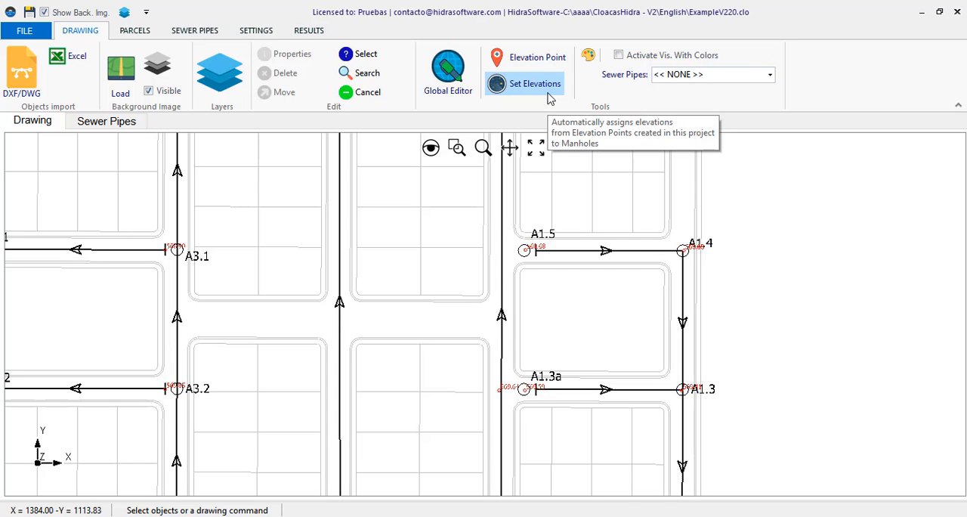
{"action": "left_click", "coordinate": [526, 83]}
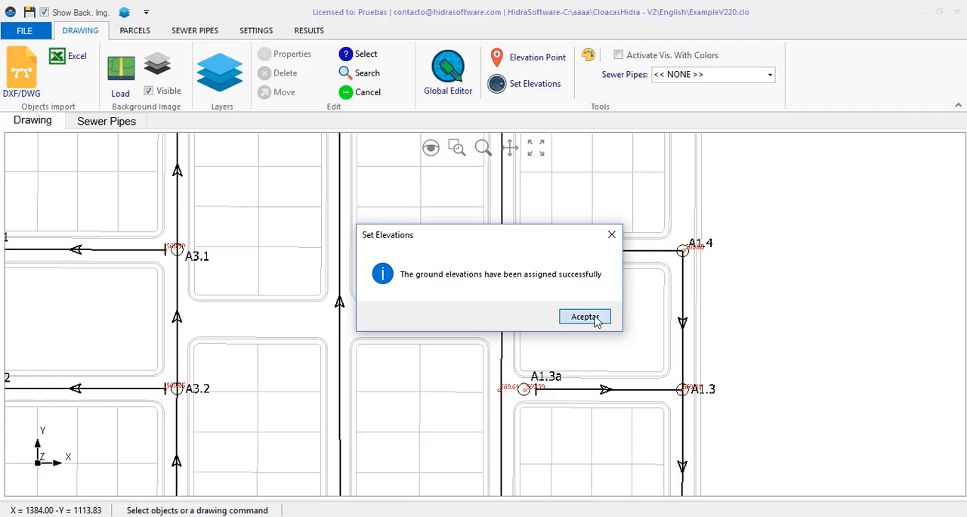
{"action": "left_click", "coordinate": [585, 316]}
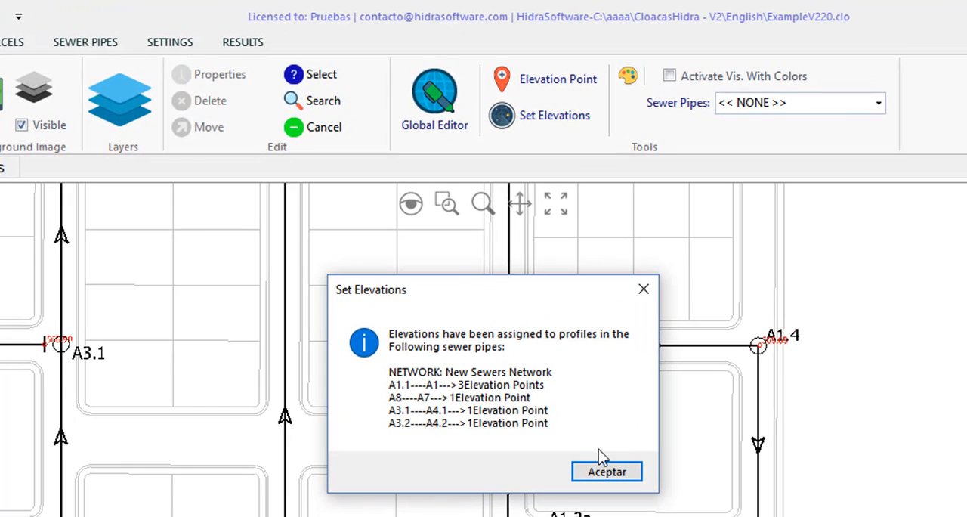
{"action": "mouse_move", "coordinate": [535, 399]}
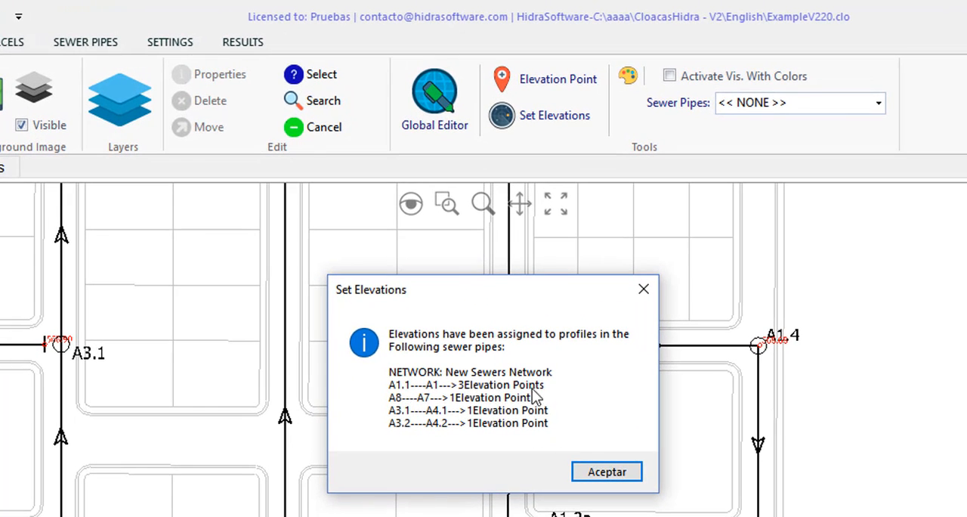
{"action": "mouse_move", "coordinate": [653, 432]}
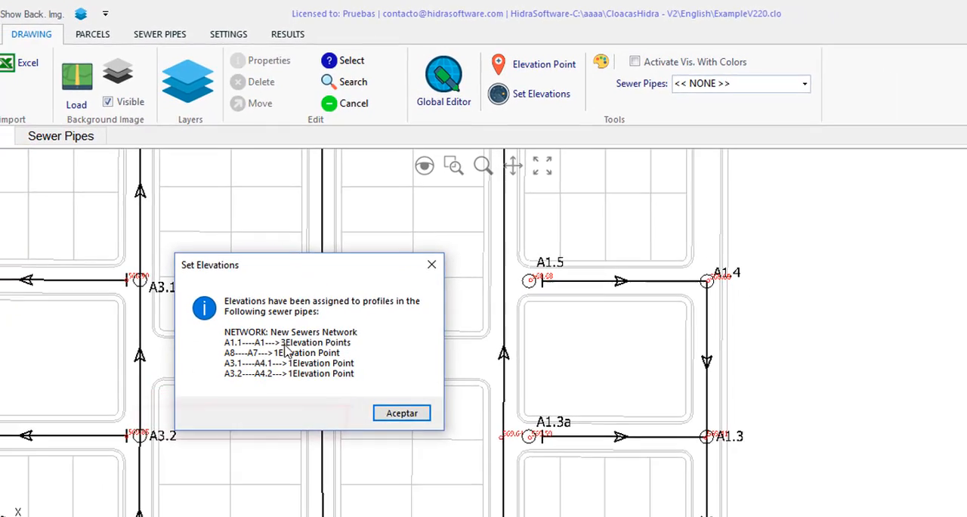
{"action": "left_click", "coordinate": [403, 413]}
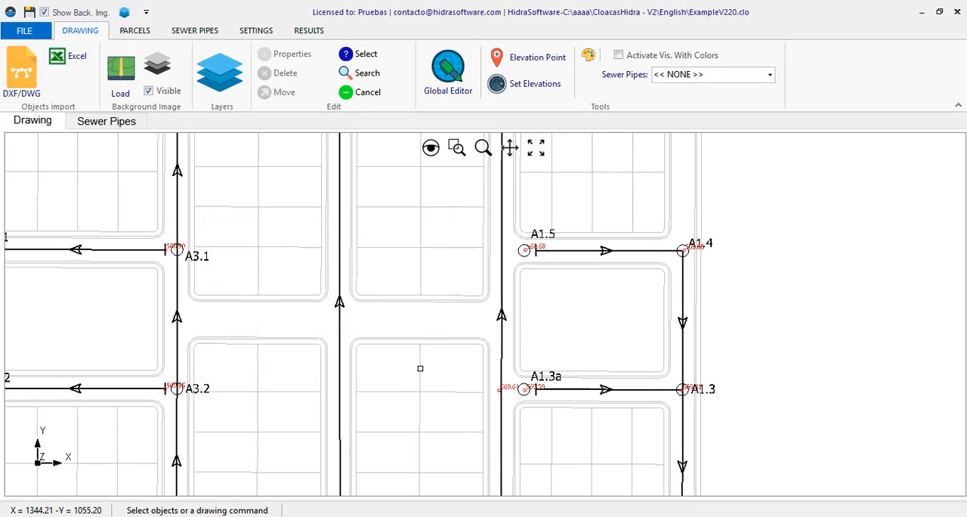
Review pipe A1–A1.1's longitudinal profile table, selecting the 72.85 chainage row.
{"action": "left_click", "coordinate": [535, 148]}
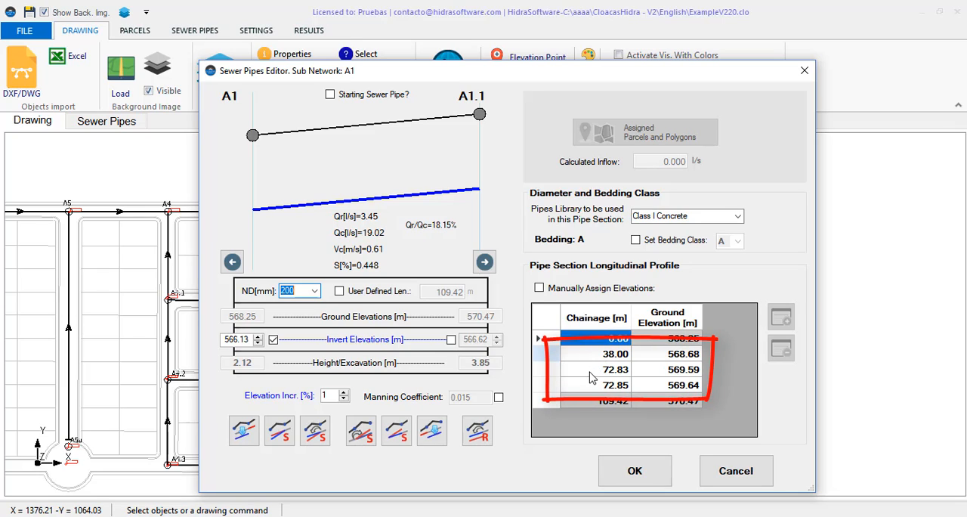
{"action": "mouse_move", "coordinate": [590, 439]}
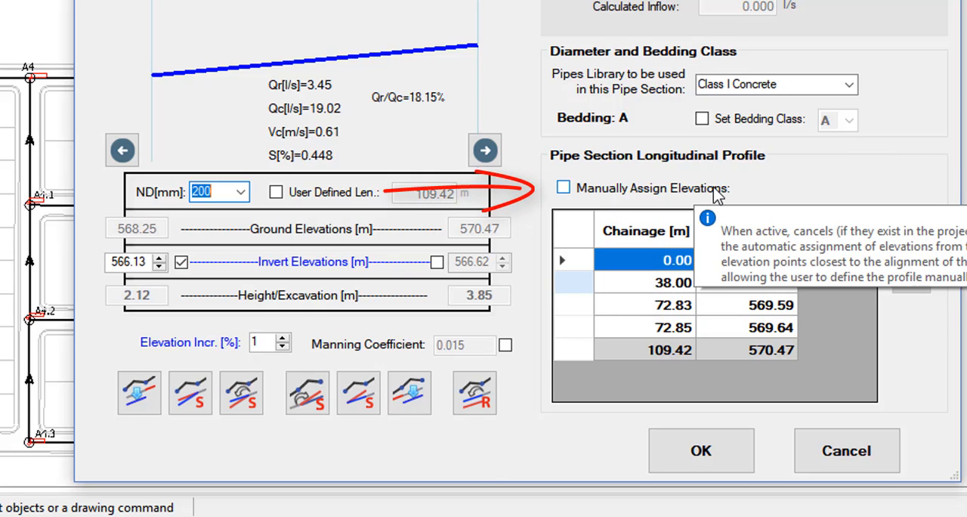
{"action": "mouse_move", "coordinate": [602, 202]}
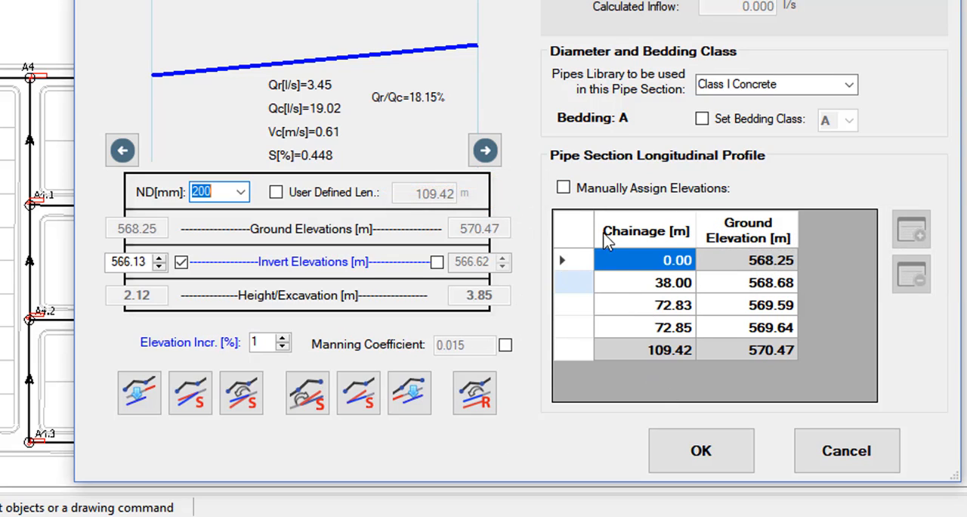
{"action": "left_click", "coordinate": [562, 188]}
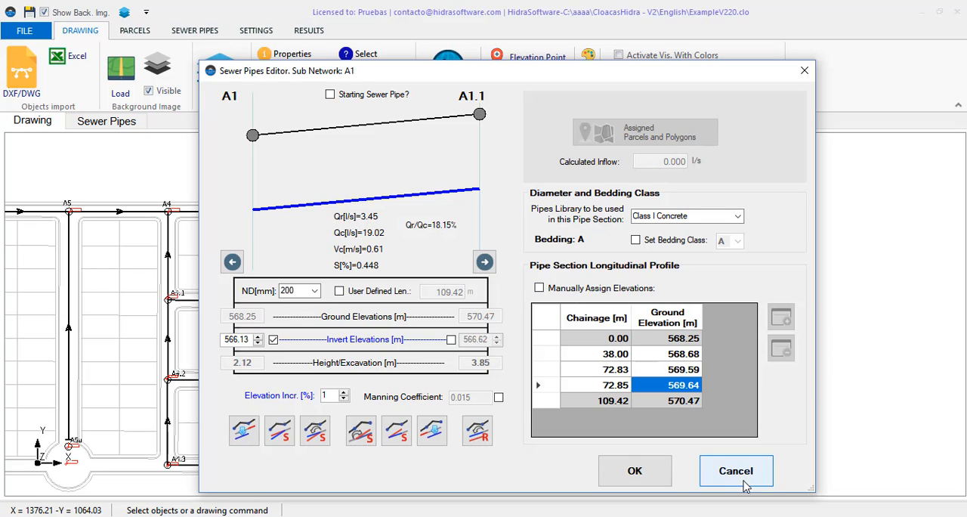
Cancel the pipe editor and display all network longitudinal profiles maximized, inspecting profile A1.
{"action": "left_click", "coordinate": [735, 470]}
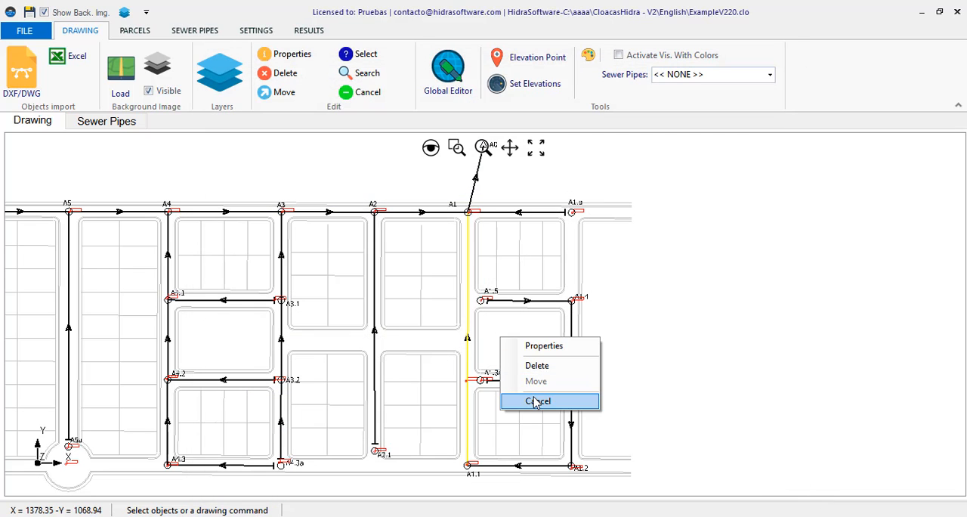
{"action": "left_click", "coordinate": [536, 400]}
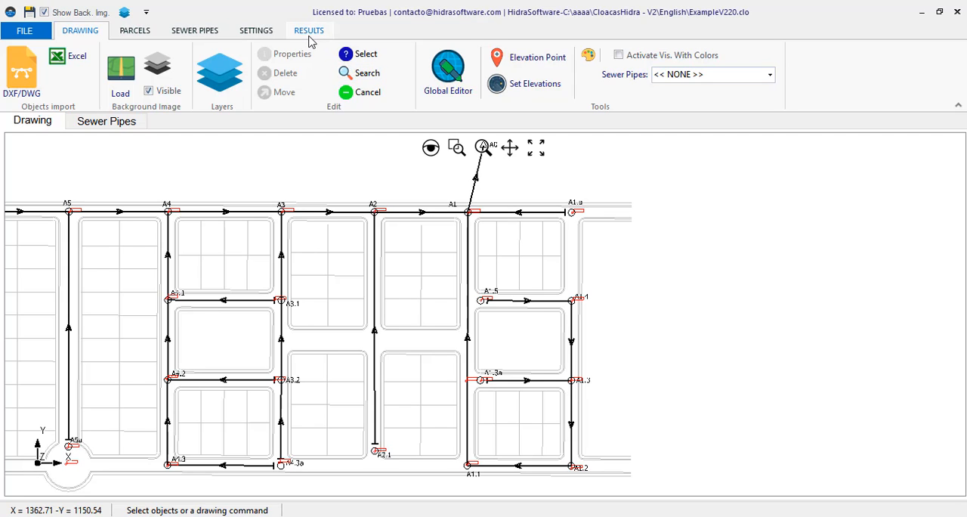
{"action": "left_click", "coordinate": [308, 30]}
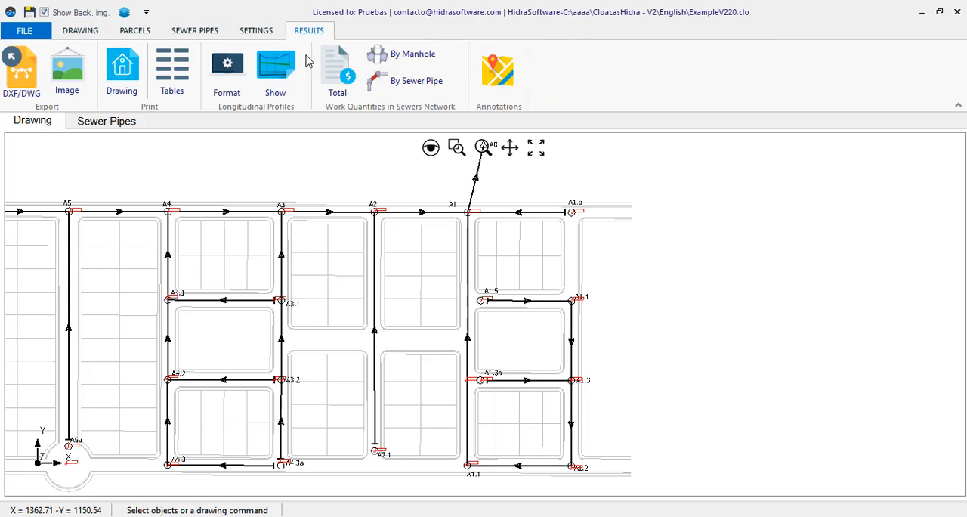
{"action": "mouse_move", "coordinate": [276, 73]}
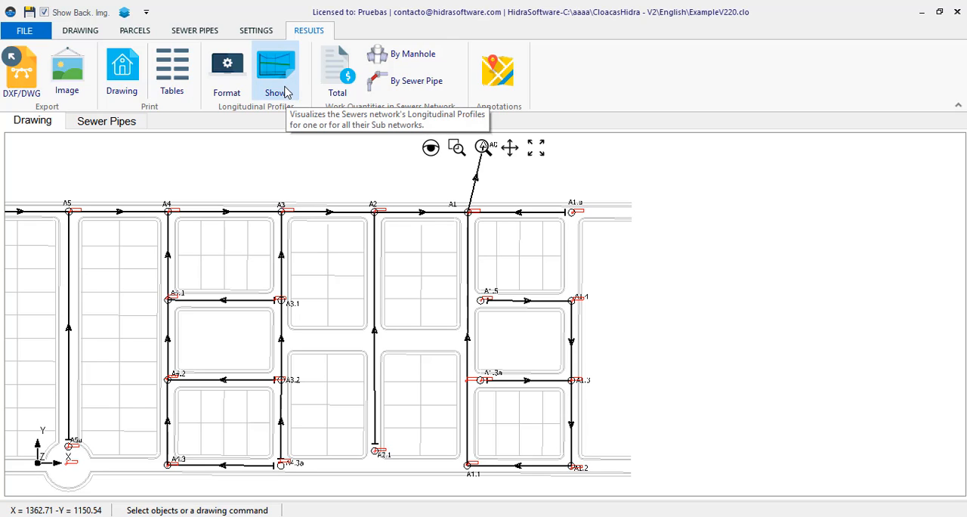
{"action": "left_click", "coordinate": [275, 68]}
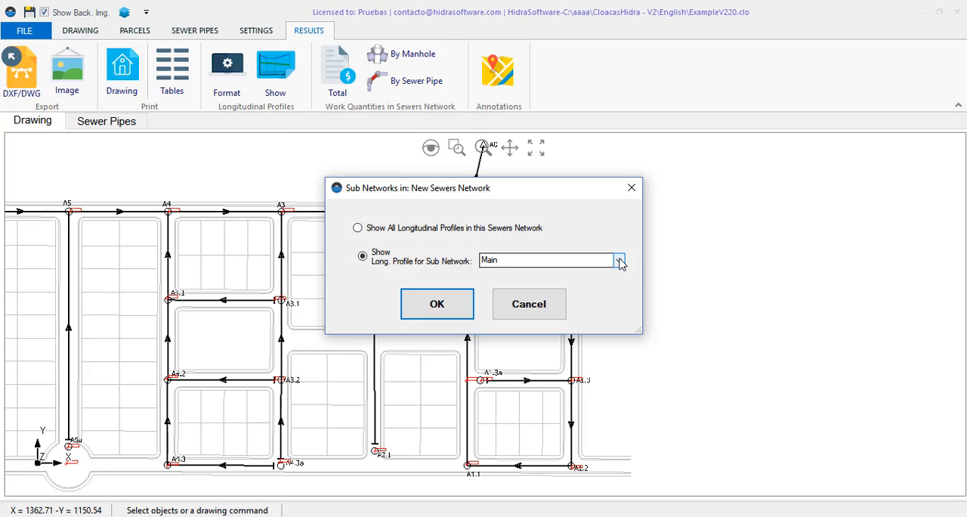
{"action": "left_click", "coordinate": [437, 302]}
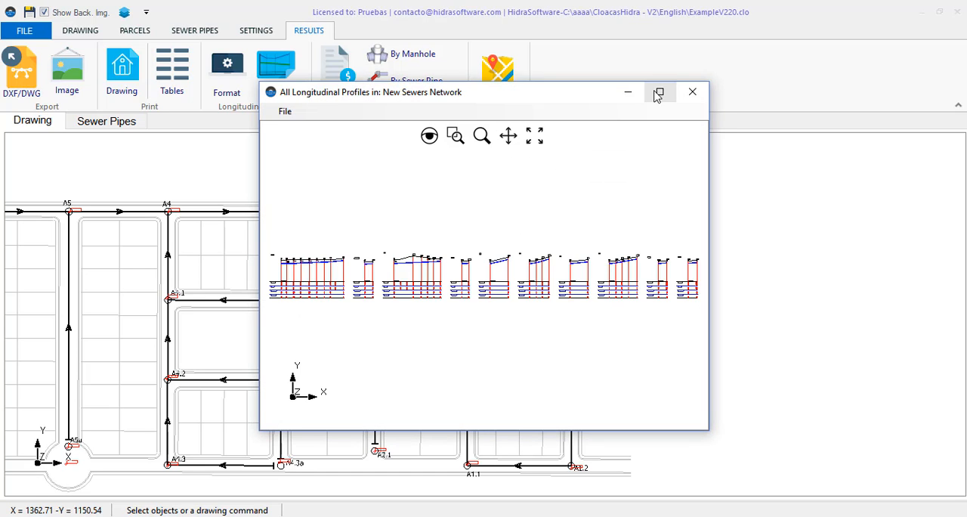
{"action": "left_click", "coordinate": [659, 91]}
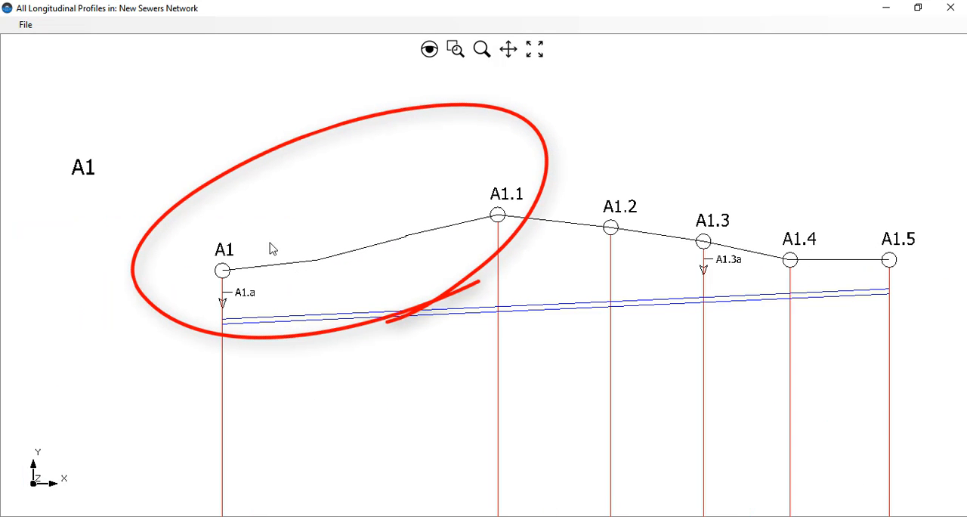
{"action": "mouse_move", "coordinate": [496, 236]}
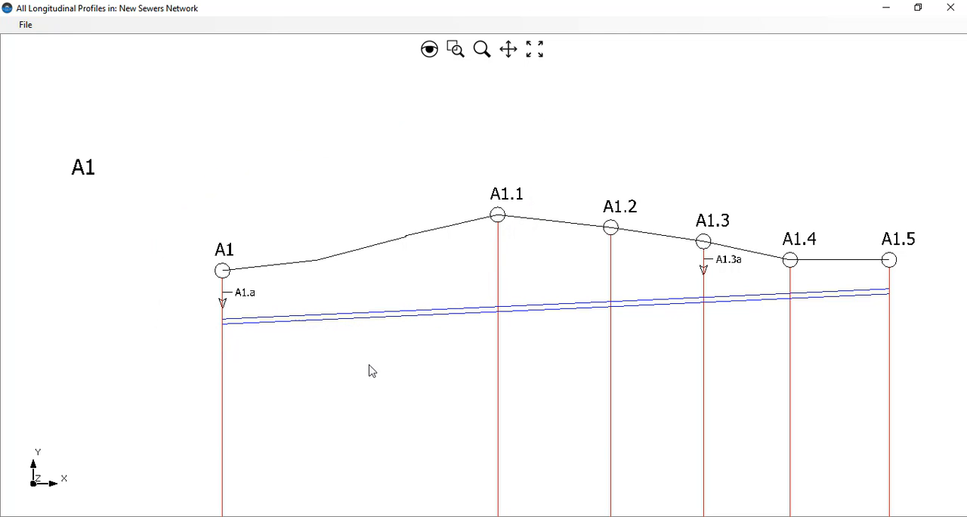
{"action": "left_click", "coordinate": [535, 48]}
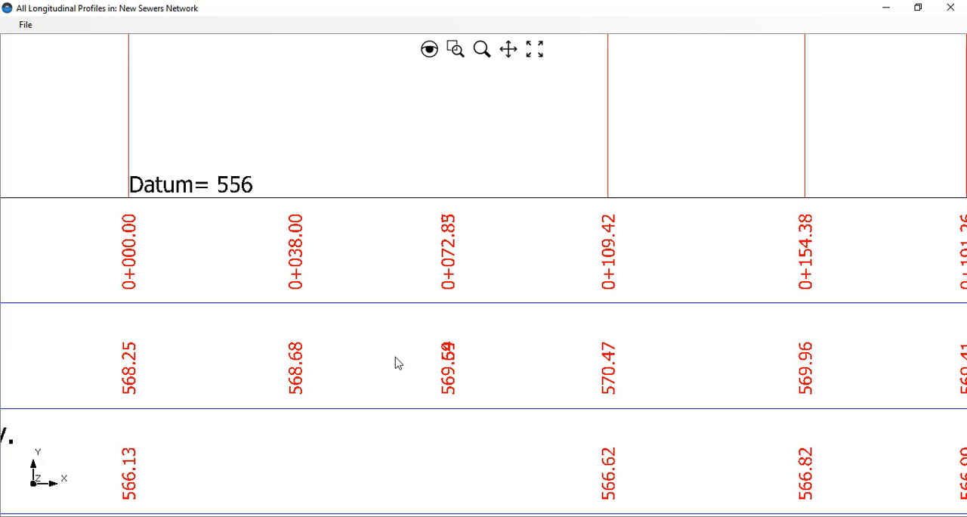
{"action": "left_click", "coordinate": [535, 51]}
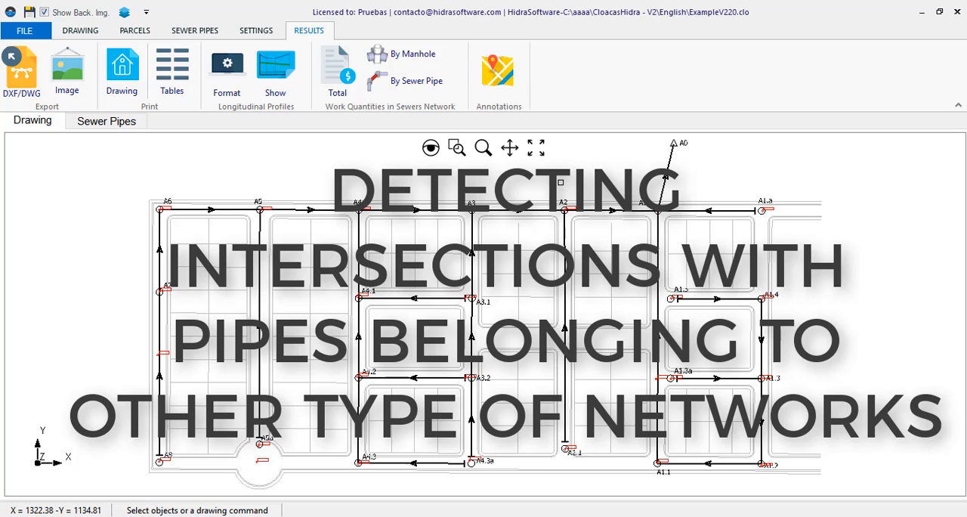
Show the SEWER PIPES tools with the Analysis group's Import/Export Network and Interferences options.
{"action": "left_click", "coordinate": [195, 30]}
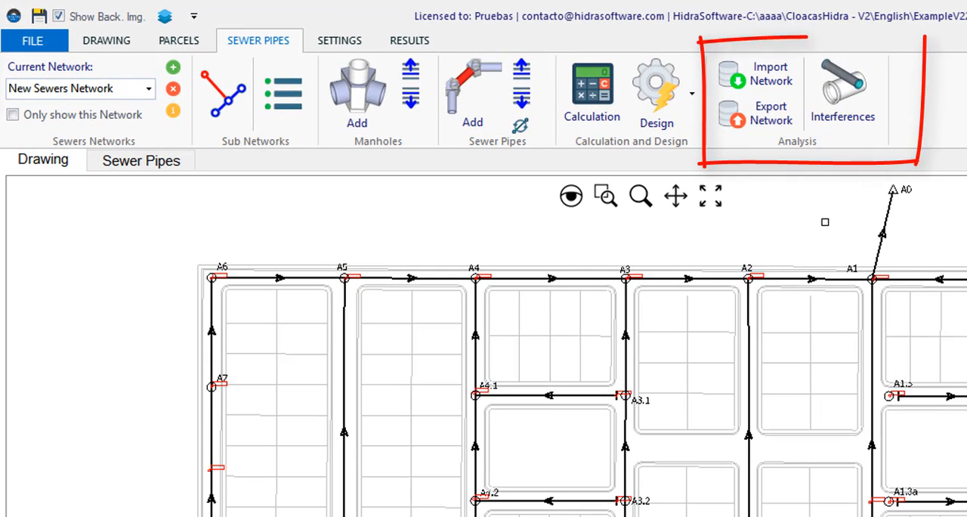
{"action": "mouse_move", "coordinate": [802, 351]}
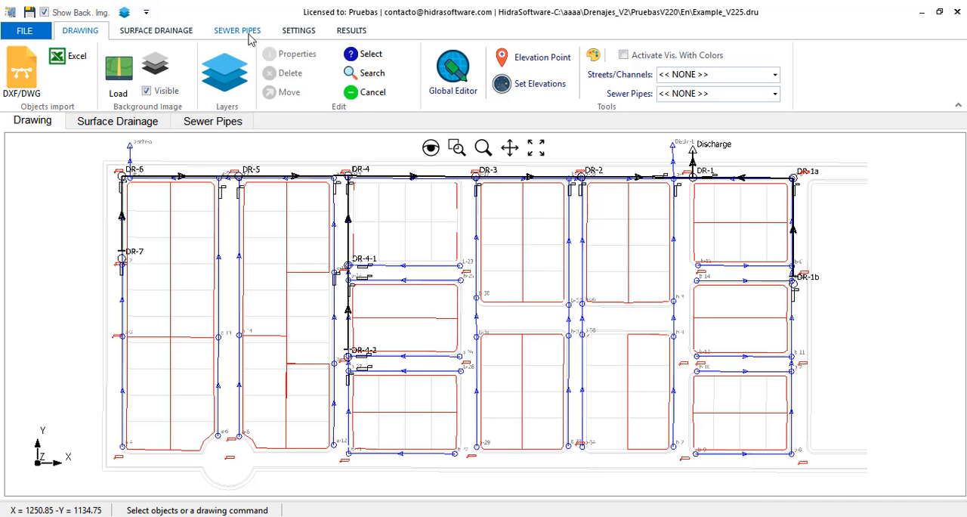
Show the SEWER PIPES tools in DrenUrbaHidra before returning to CloacasHidra.
{"action": "left_click", "coordinate": [237, 31]}
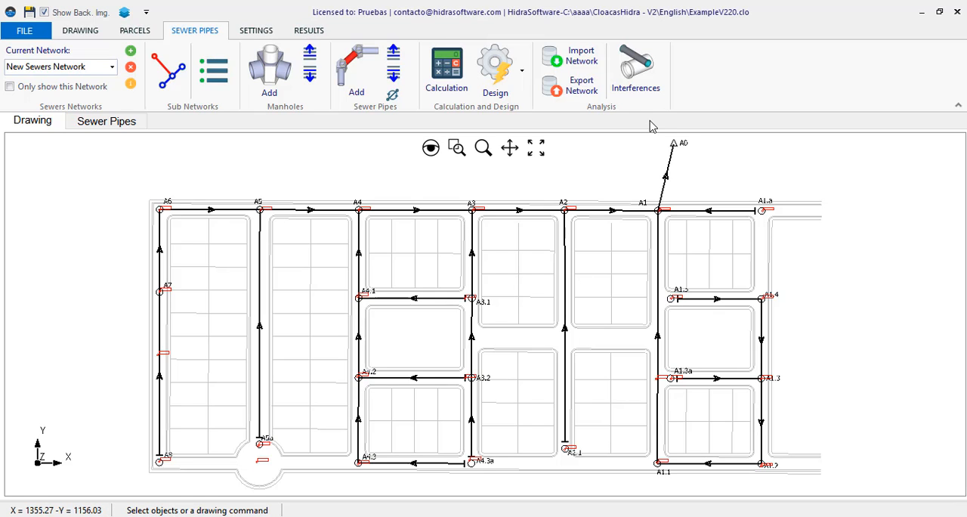
{"action": "mouse_move", "coordinate": [575, 85]}
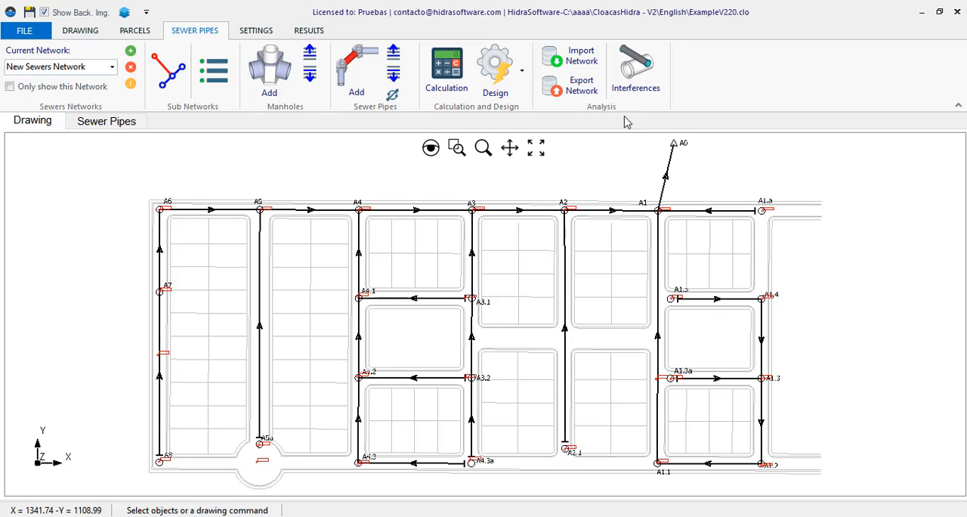
{"action": "mouse_move", "coordinate": [577, 60]}
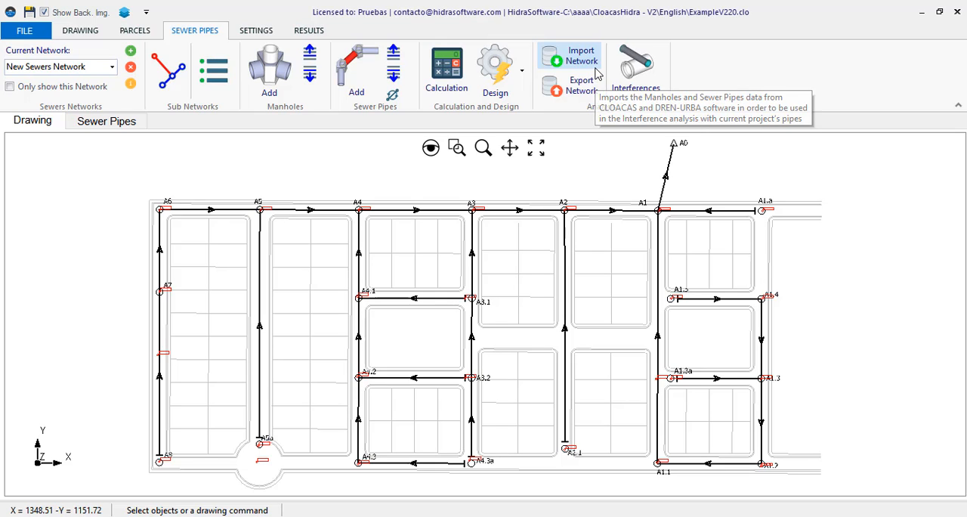
{"action": "mouse_move", "coordinate": [602, 182]}
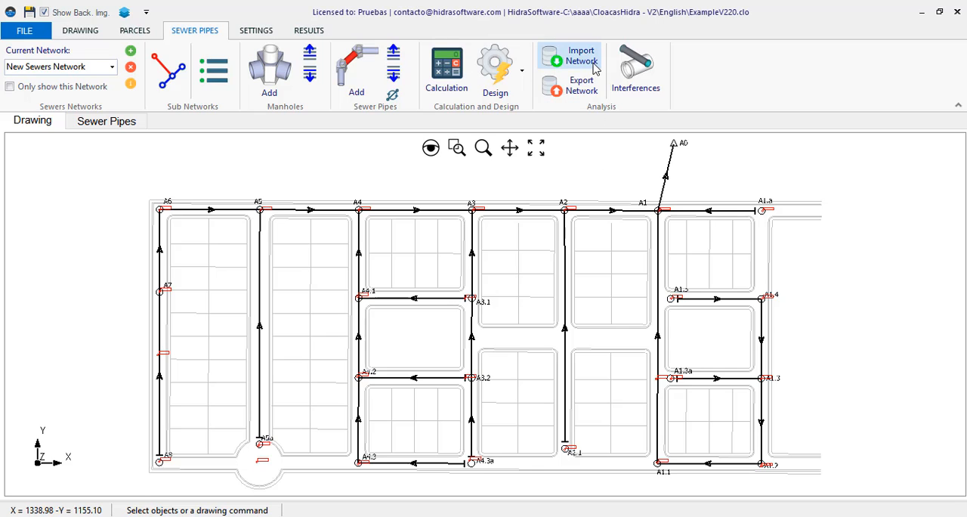
Import Export-example-drenurba.xml into the interference check, listing it as a Storm network.
{"action": "left_click", "coordinate": [636, 64]}
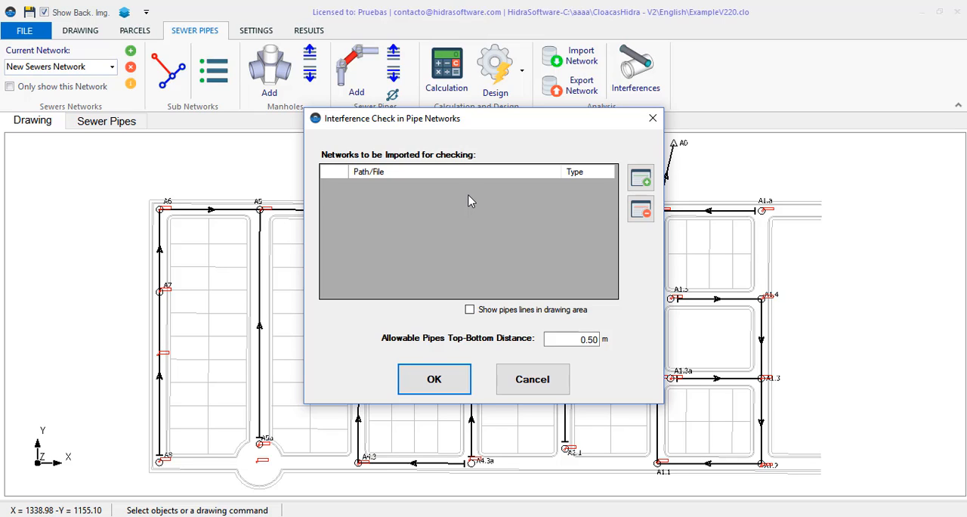
{"action": "mouse_move", "coordinate": [526, 288]}
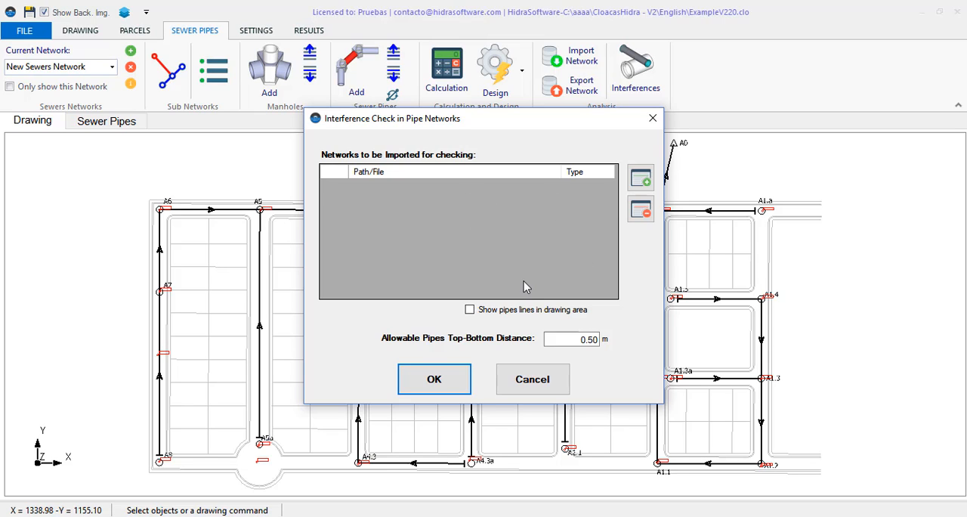
{"action": "mouse_move", "coordinate": [665, 227]}
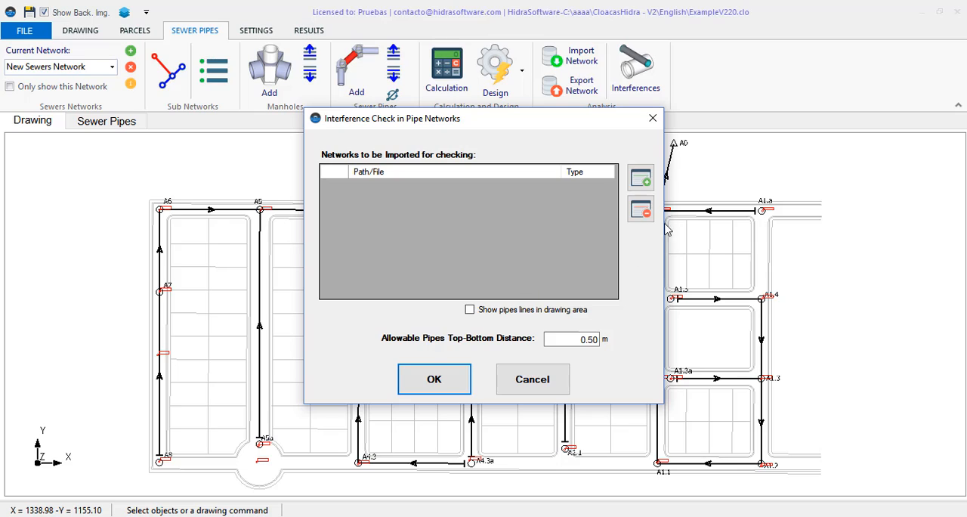
{"action": "mouse_move", "coordinate": [641, 179]}
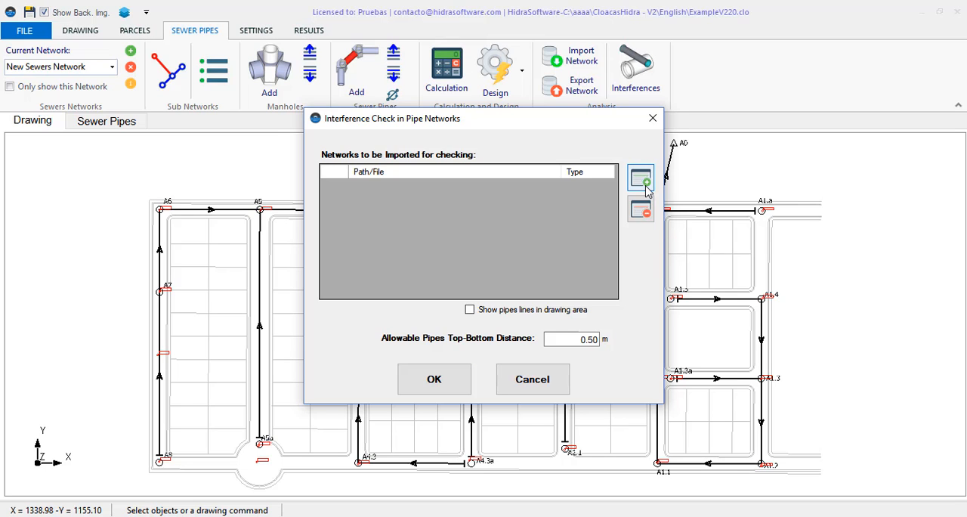
{"action": "left_click", "coordinate": [641, 179]}
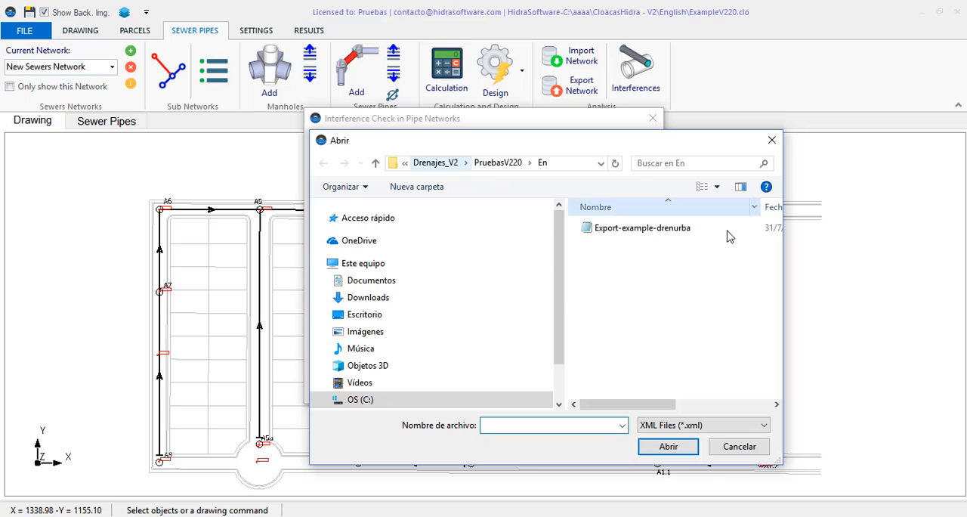
{"action": "left_click", "coordinate": [641, 227]}
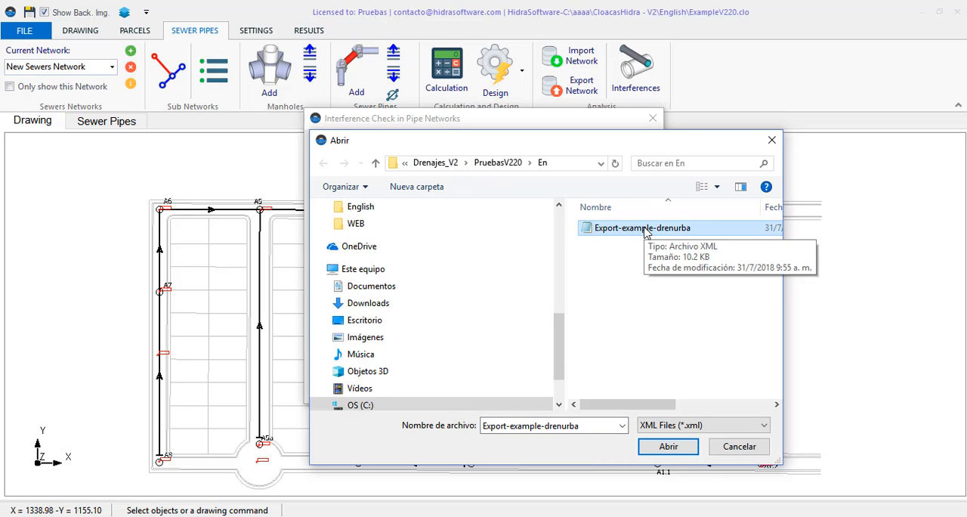
{"action": "mouse_move", "coordinate": [650, 242]}
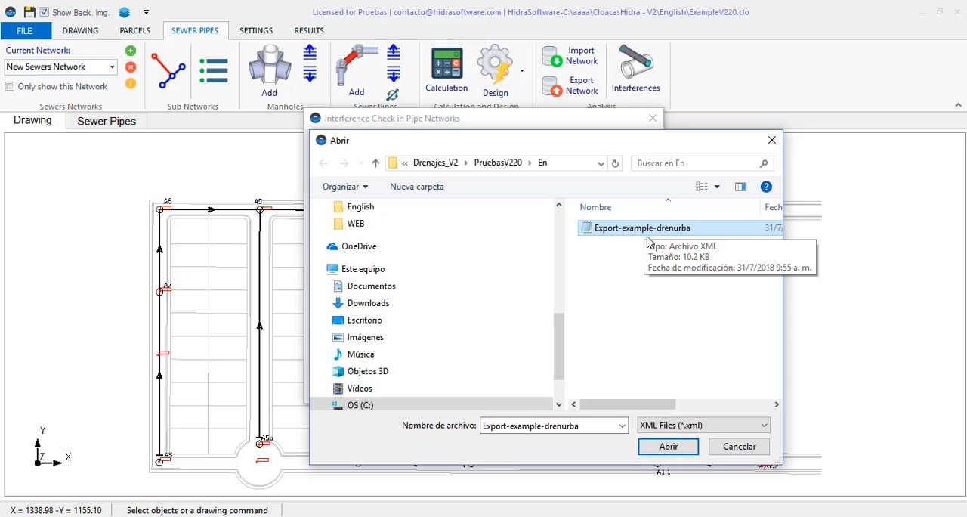
{"action": "left_click", "coordinate": [672, 447]}
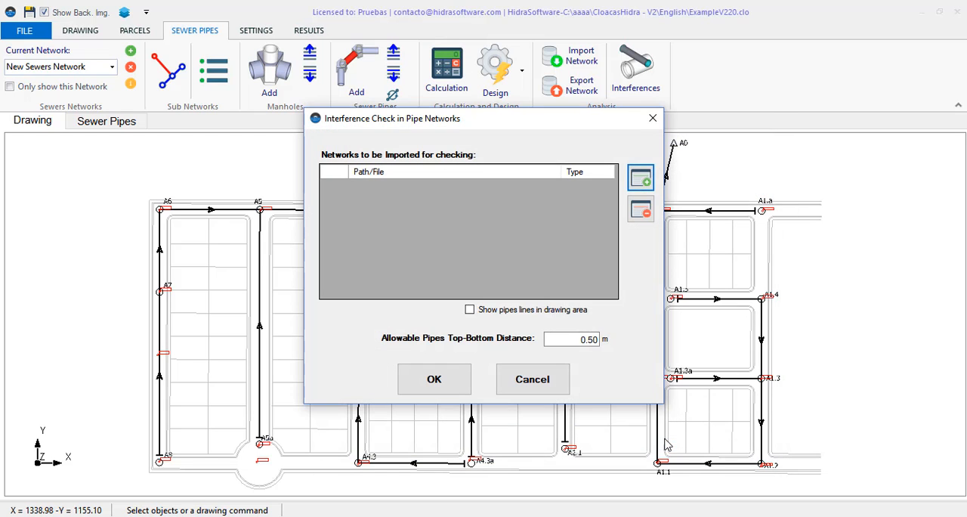
{"action": "left_click", "coordinate": [641, 177]}
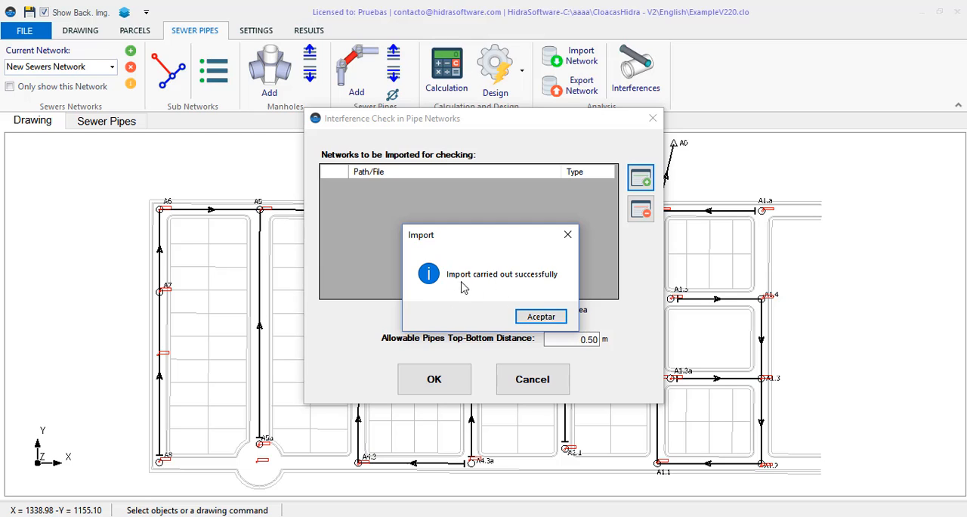
{"action": "mouse_move", "coordinate": [537, 311]}
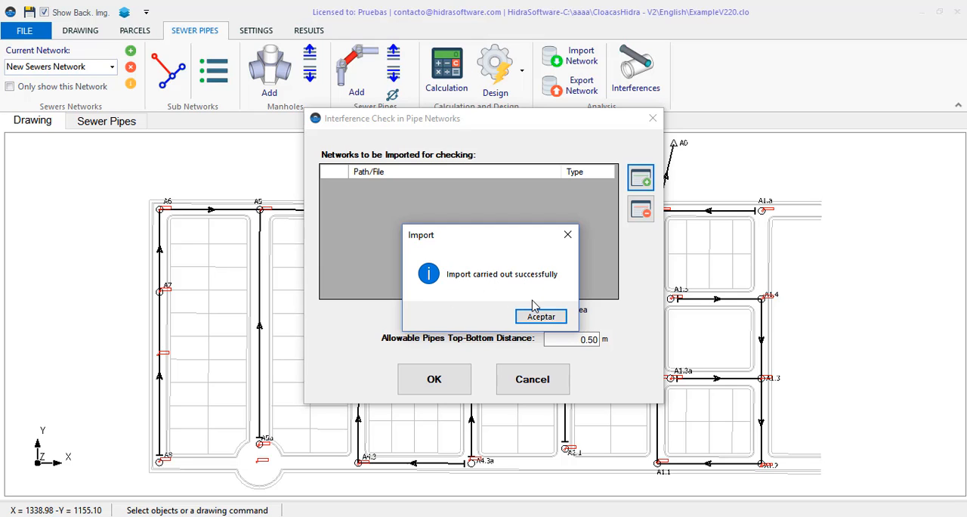
{"action": "left_click", "coordinate": [541, 316]}
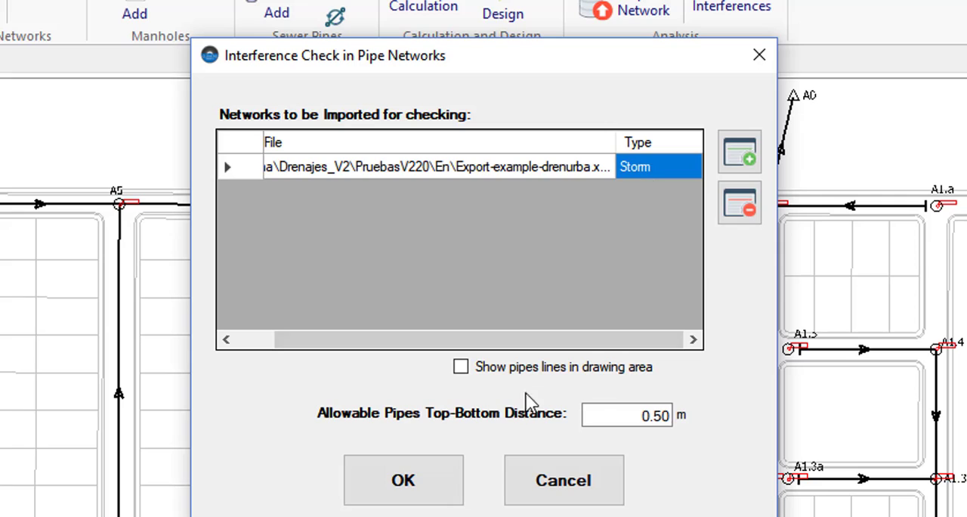
Confirm the interference check with pipe lines shown in the drawing and 0.25 m allowable top-bottom distance.
{"action": "left_click", "coordinate": [463, 367]}
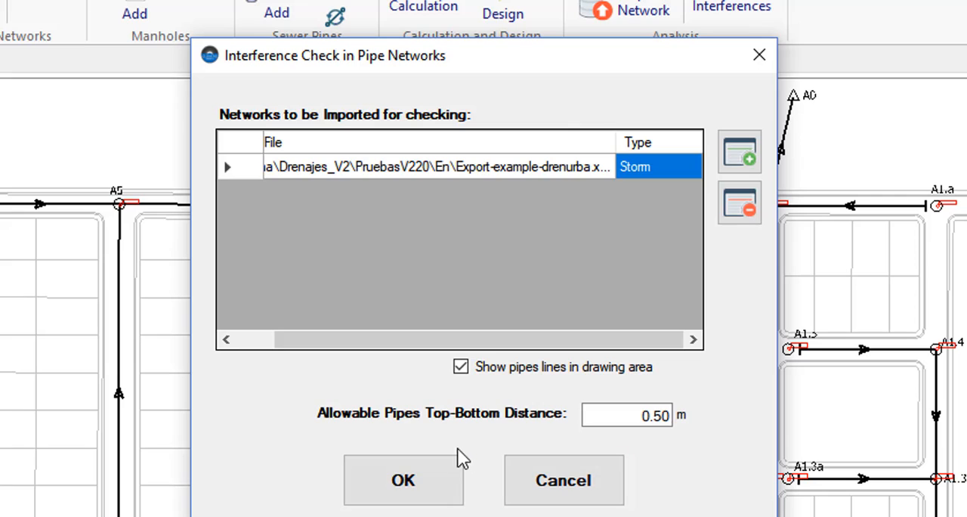
{"action": "left_click", "coordinate": [629, 414]}
{"action": "type", "text": "0.25"}
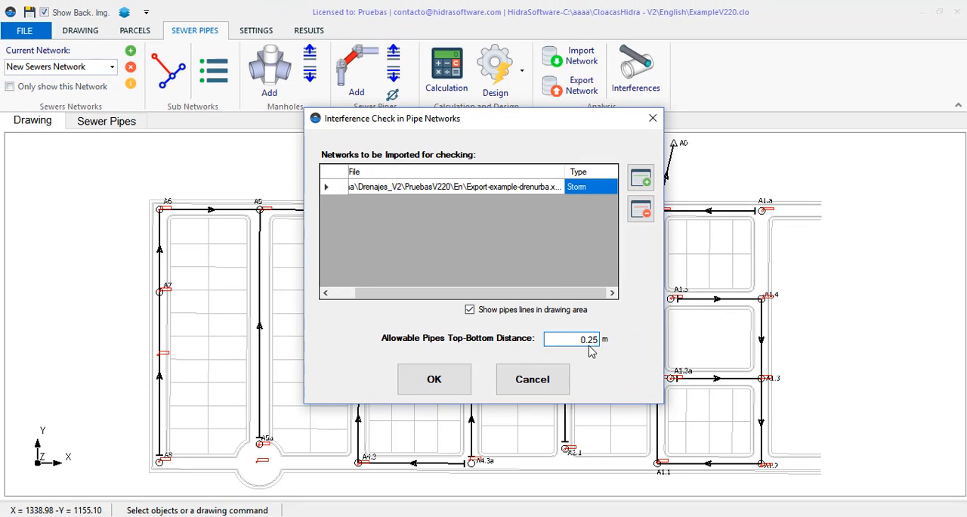
{"action": "mouse_move", "coordinate": [441, 384]}
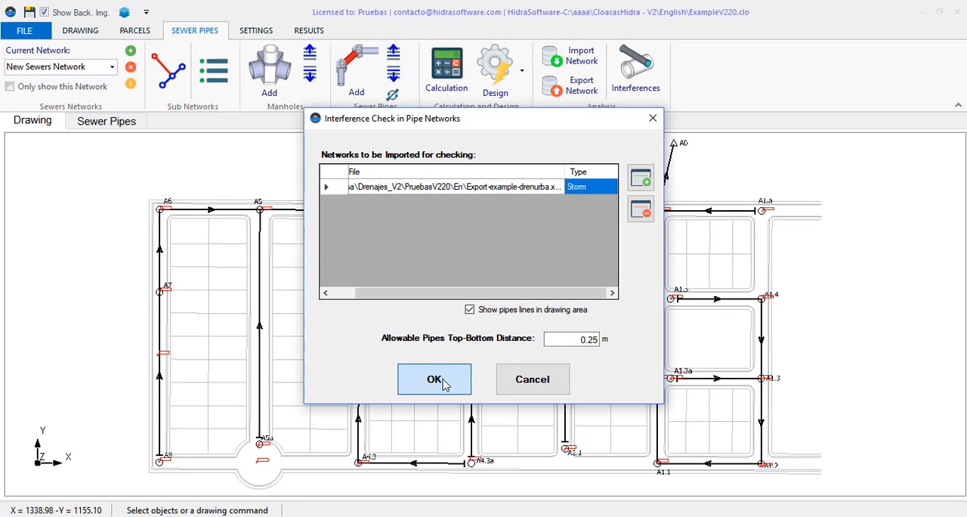
{"action": "left_click", "coordinate": [432, 380]}
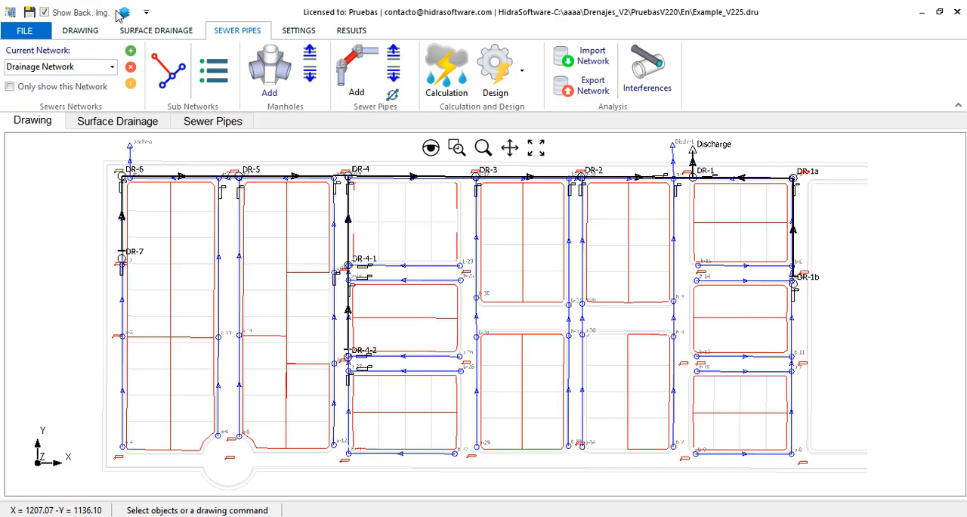
Hide the Sub basins and Assigning lines - Sub basins layers in Project Layers.
{"action": "left_click", "coordinate": [119, 12]}
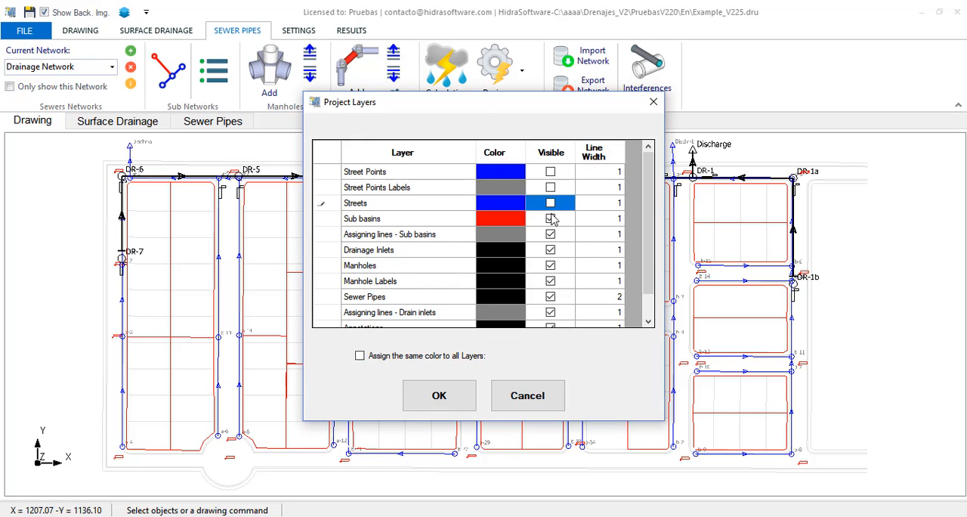
{"action": "left_click", "coordinate": [550, 218]}
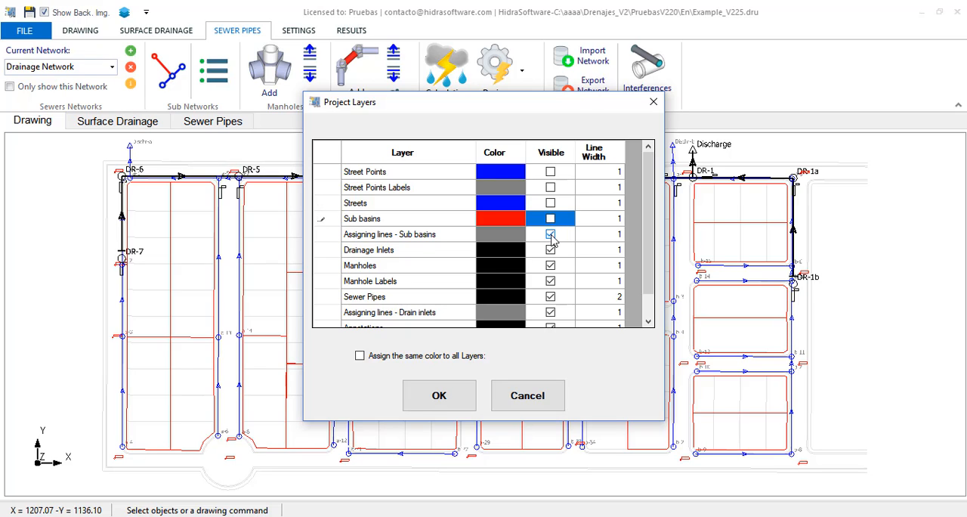
{"action": "left_click", "coordinate": [550, 234]}
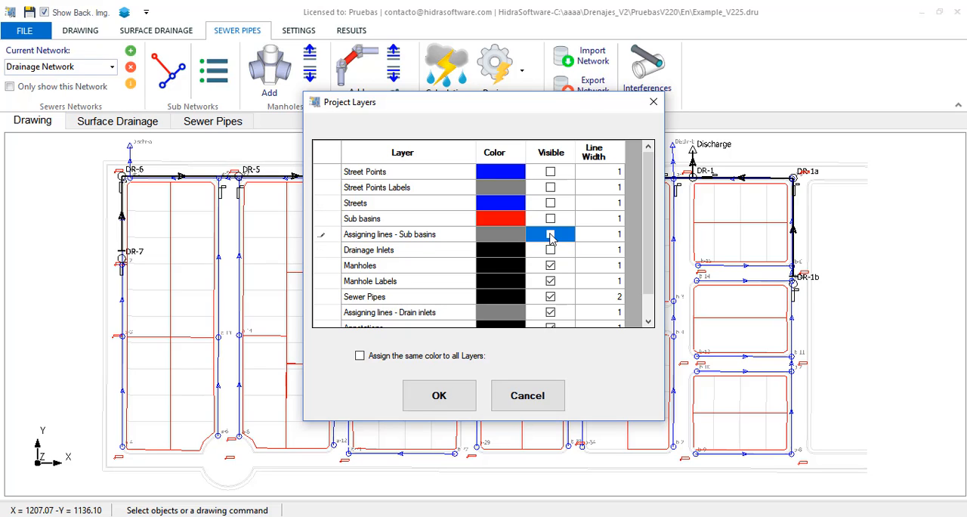
{"action": "left_click", "coordinate": [438, 396]}
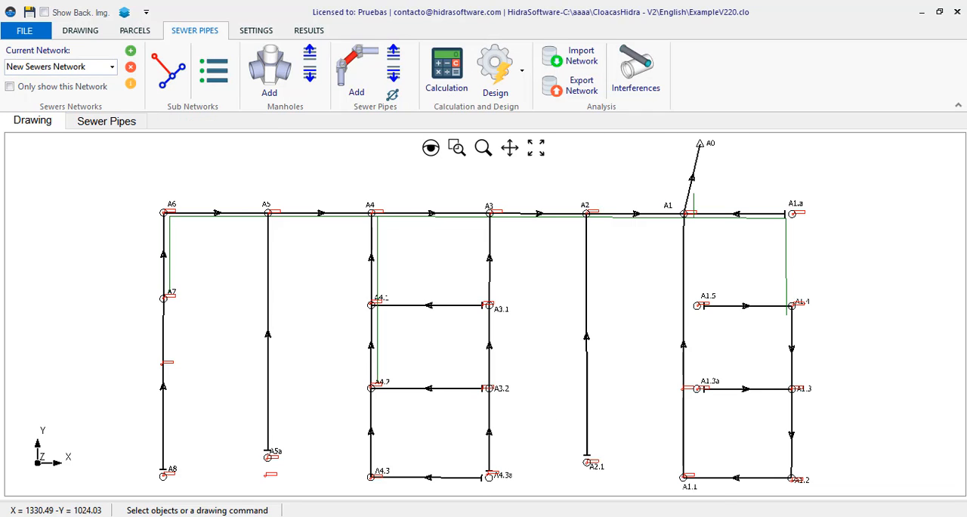
{"action": "mouse_move", "coordinate": [638, 68]}
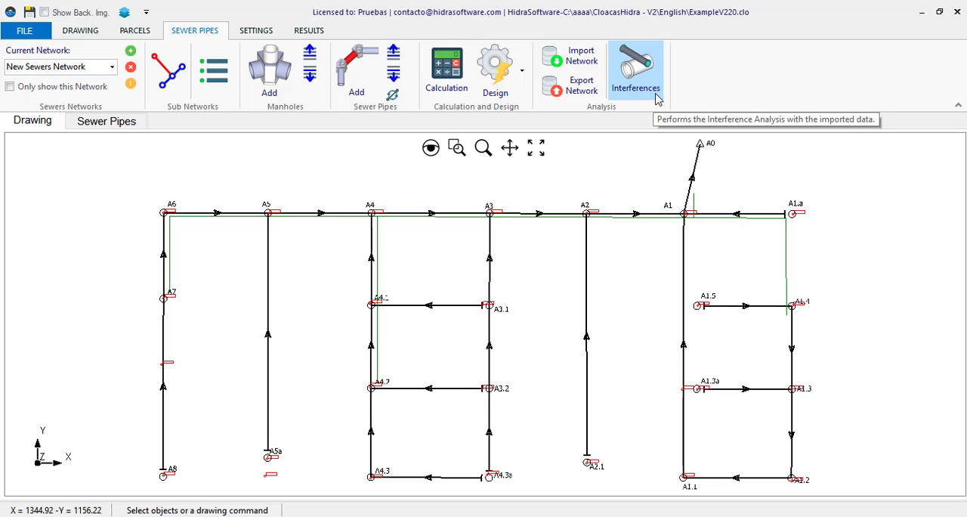
Run the Interferences analysis, producing the Pipes Interferences table of eight crossing sewer sections.
{"action": "left_click", "coordinate": [638, 68]}
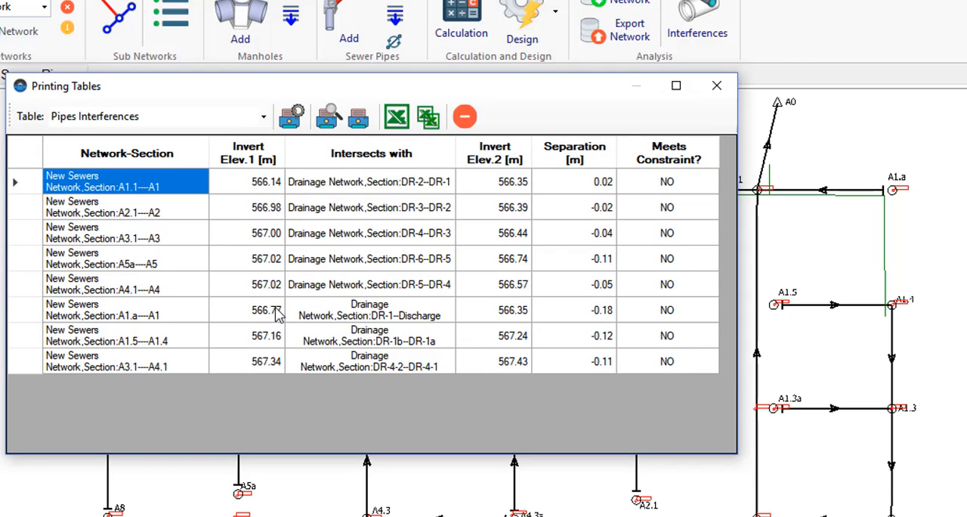
Review the A1.1–A1 and A3.1–A3 interference rows, noting the -0.04 m separation against DR-4–DR-3.
{"action": "left_click", "coordinate": [248, 310]}
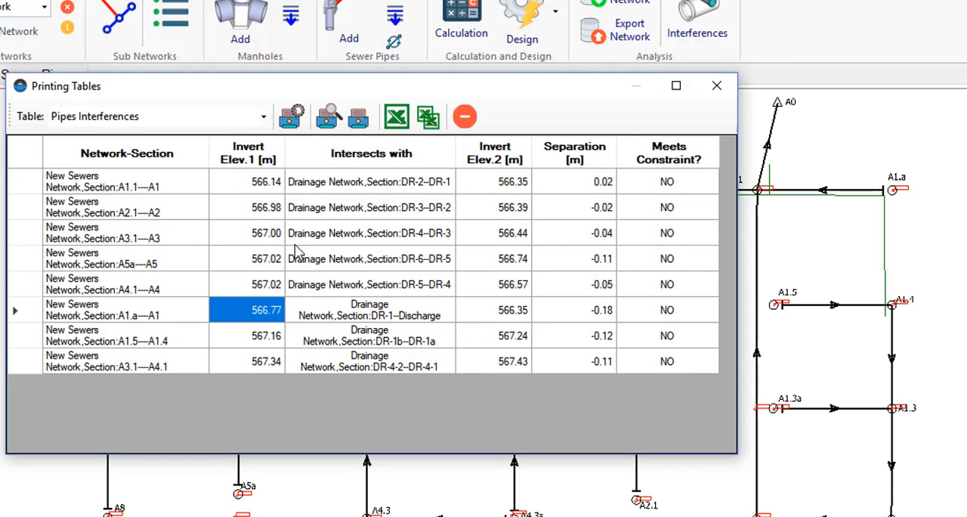
{"action": "left_click", "coordinate": [114, 181]}
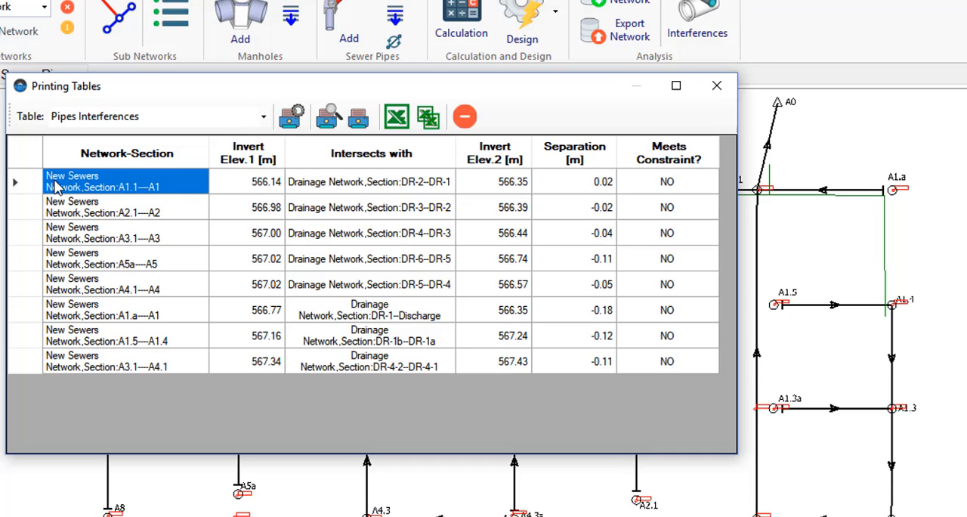
{"action": "mouse_move", "coordinate": [332, 180]}
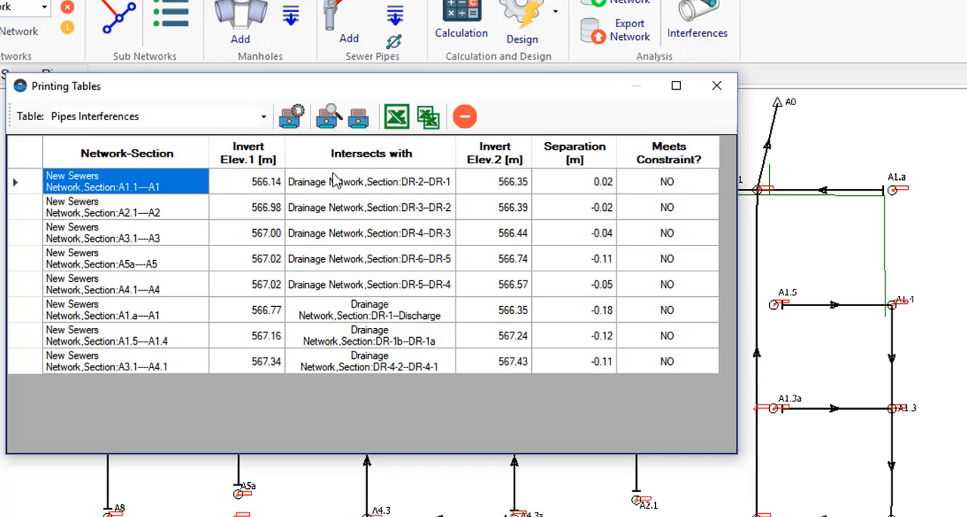
{"action": "left_click", "coordinate": [371, 181]}
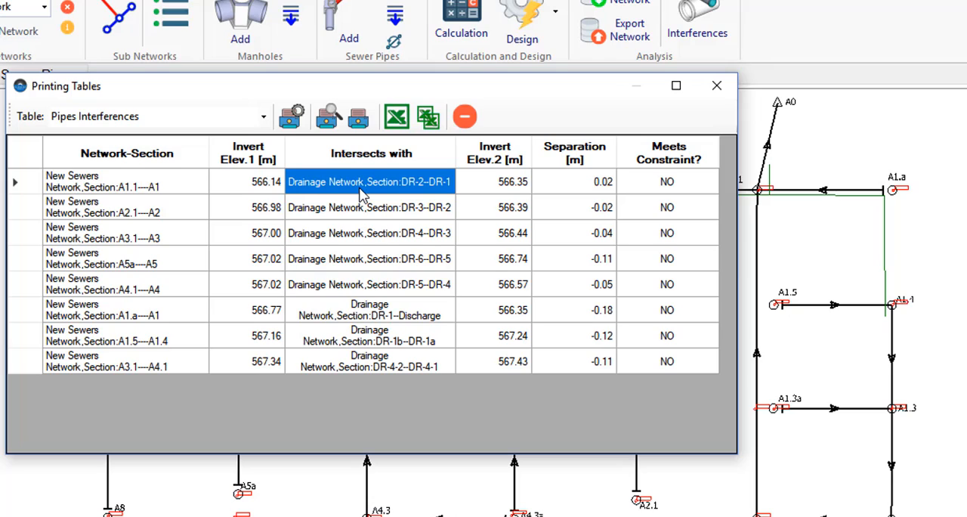
{"action": "mouse_move", "coordinate": [523, 387]}
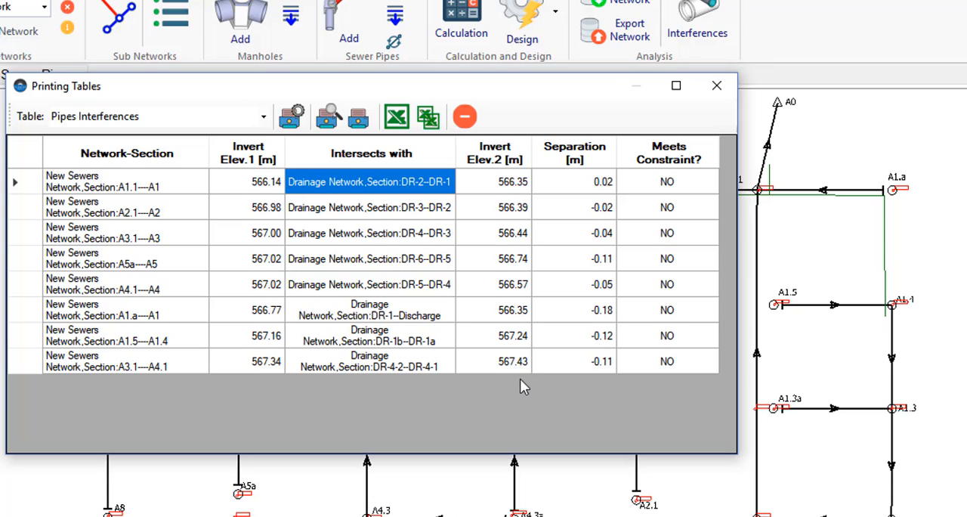
{"action": "mouse_move", "coordinate": [627, 232]}
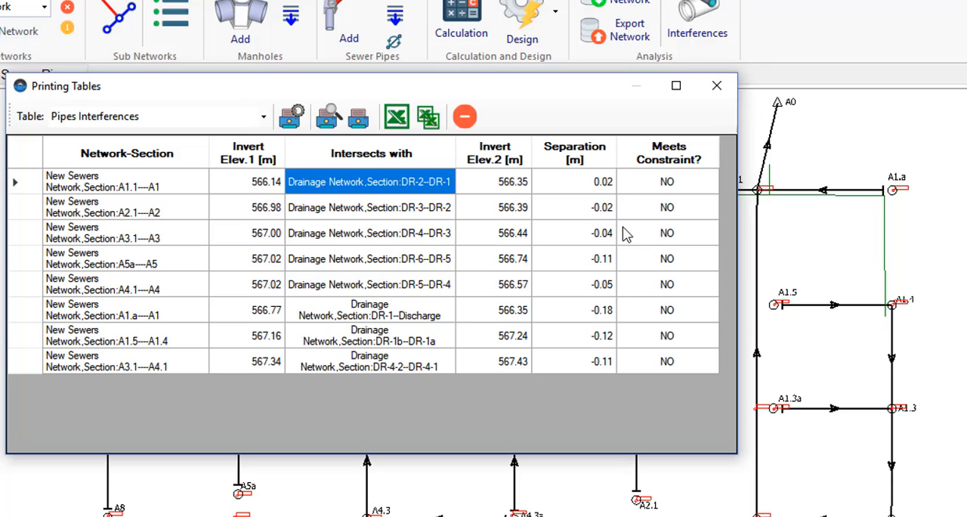
{"action": "left_click", "coordinate": [575, 233]}
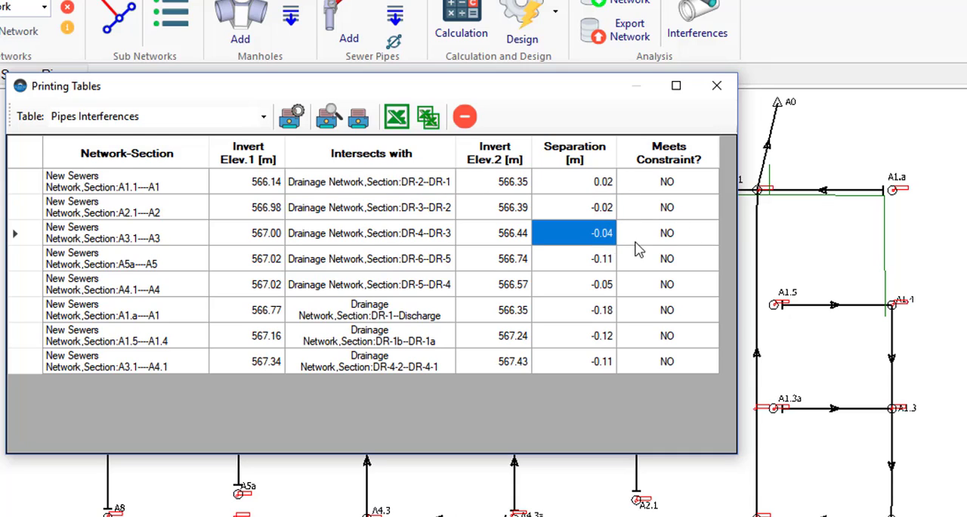
{"action": "mouse_move", "coordinate": [691, 377]}
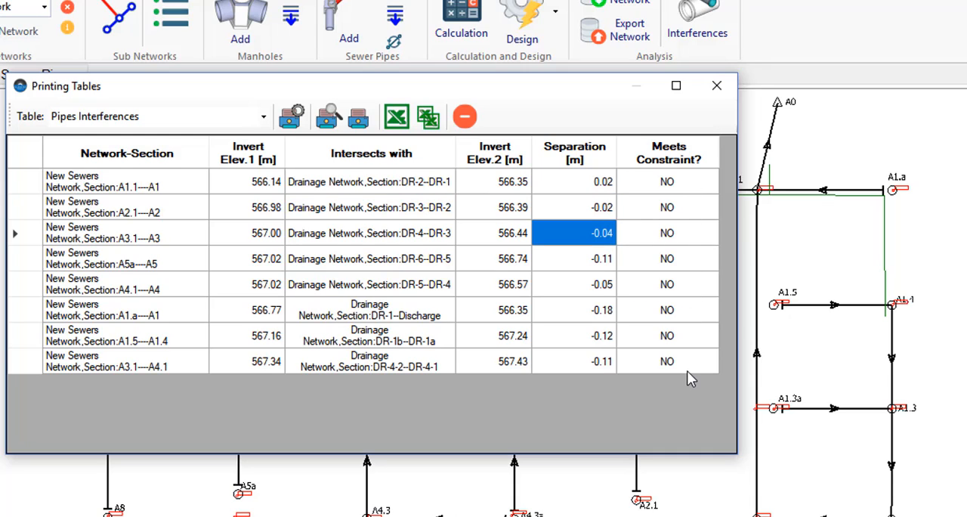
{"action": "mouse_move", "coordinate": [479, 372]}
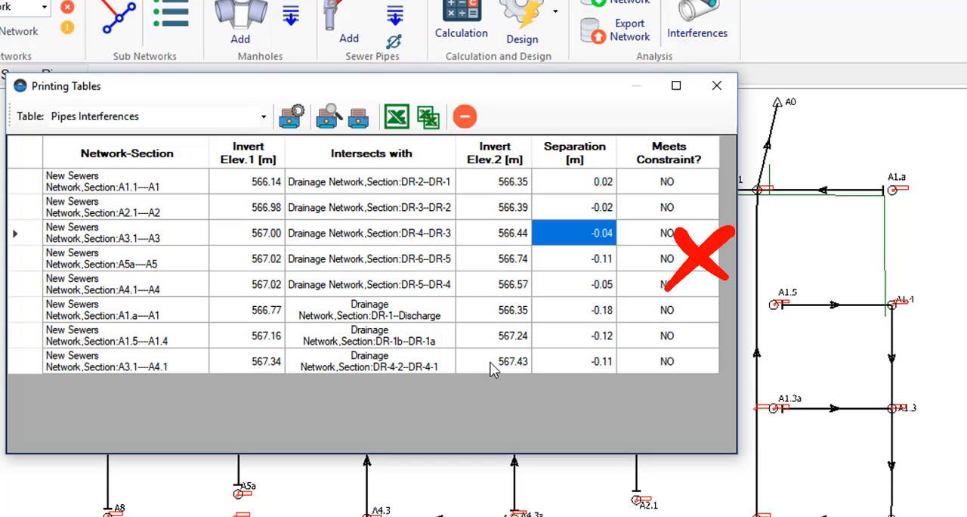
{"action": "mouse_move", "coordinate": [486, 405]}
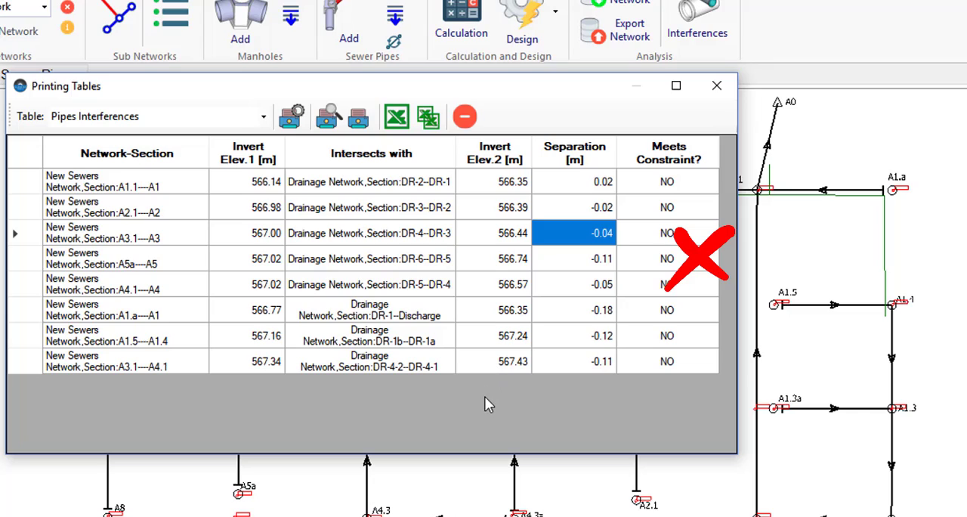
{"action": "mouse_move", "coordinate": [493, 393]}
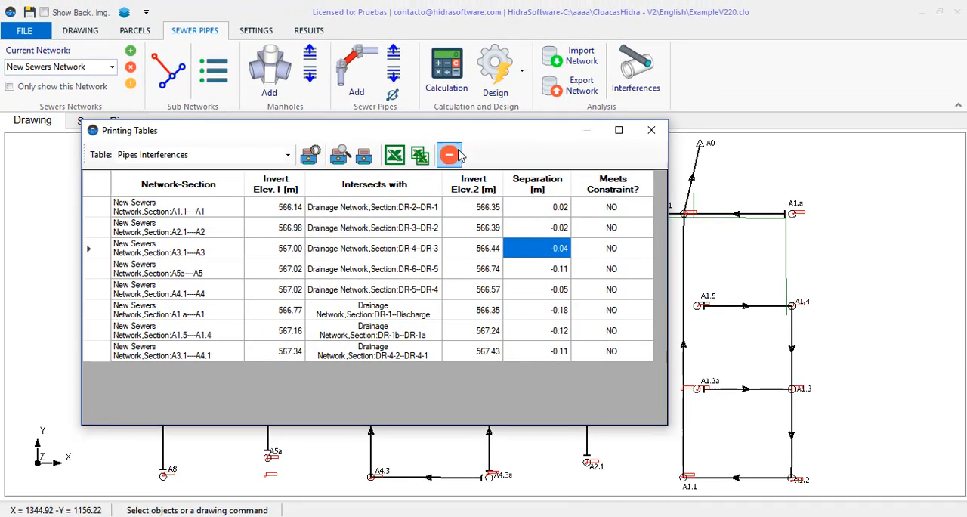
{"action": "mouse_move", "coordinate": [451, 155]}
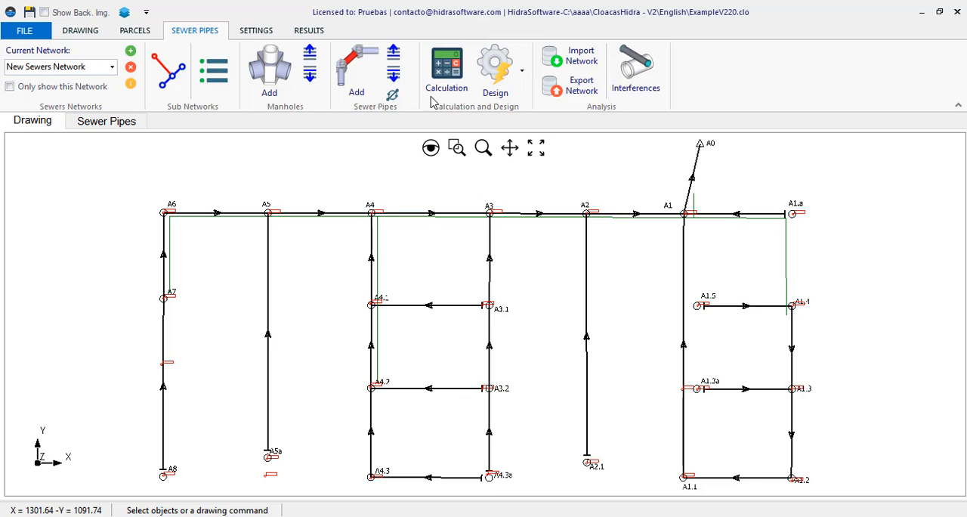
Open the longitudinal profile Format settings from the RESULTS tab.
{"action": "left_click", "coordinate": [308, 31]}
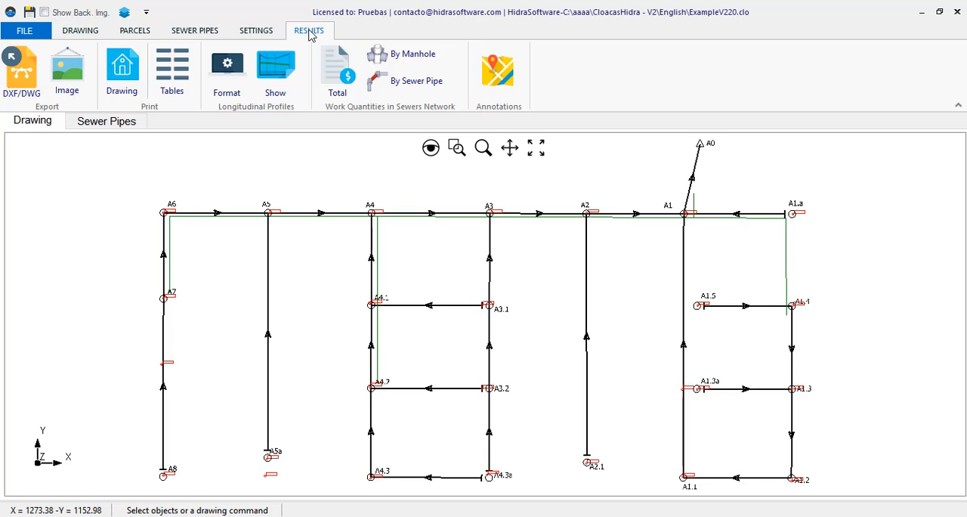
{"action": "mouse_move", "coordinate": [321, 91]}
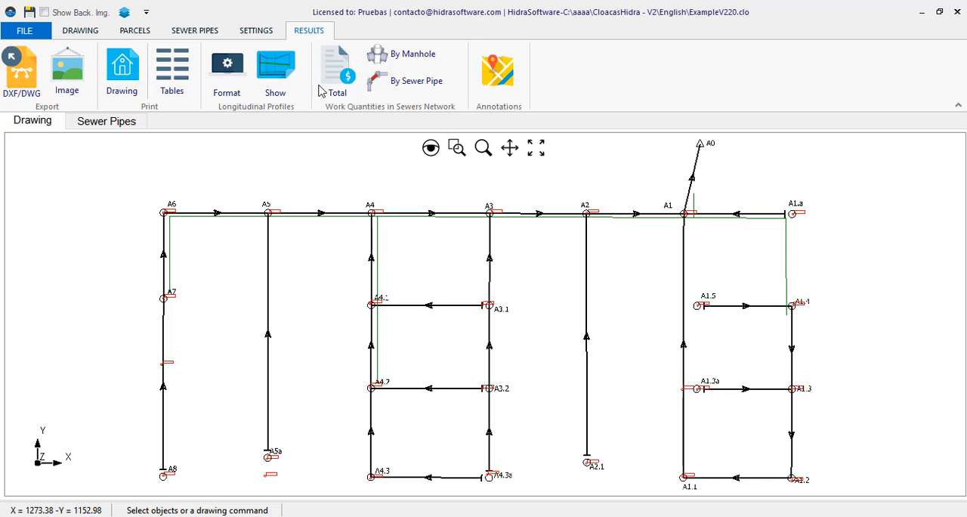
{"action": "mouse_move", "coordinate": [241, 91]}
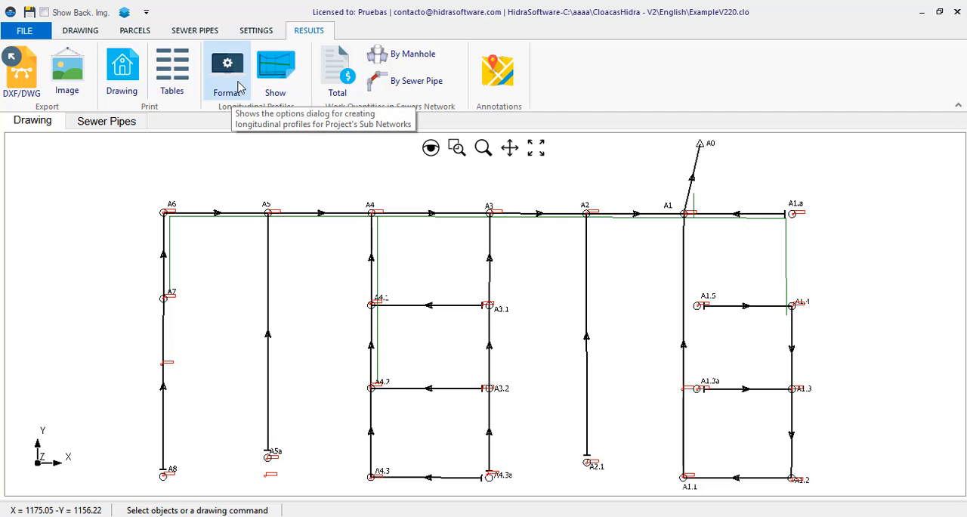
{"action": "mouse_move", "coordinate": [245, 88]}
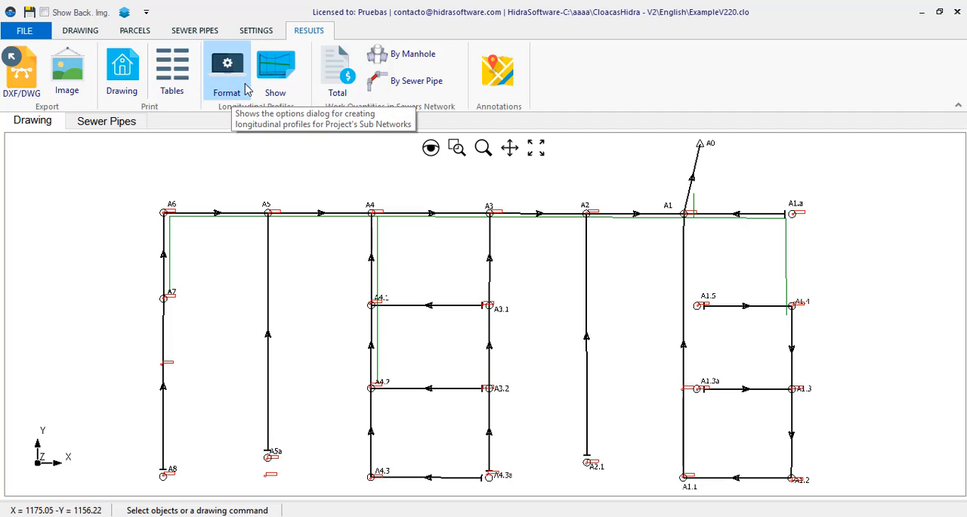
{"action": "left_click", "coordinate": [226, 63]}
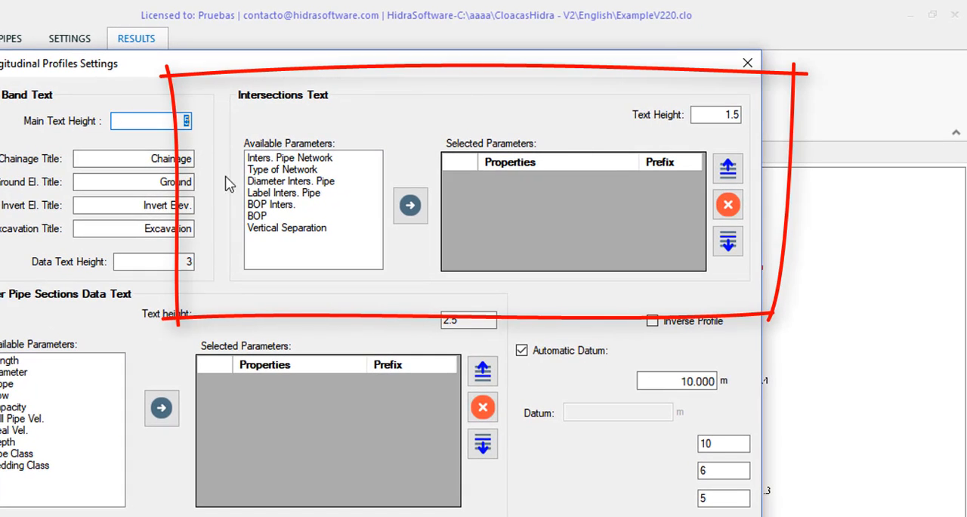
{"action": "mouse_move", "coordinate": [821, 220]}
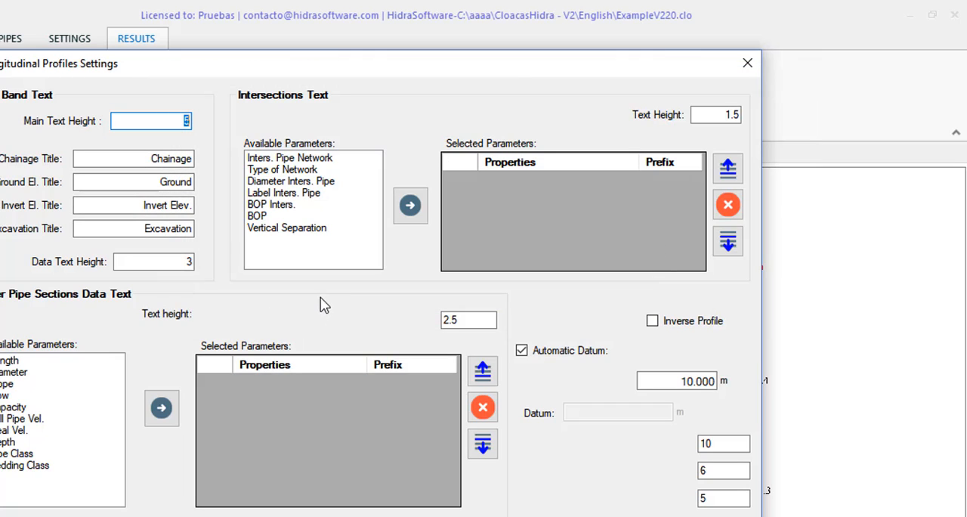
{"action": "mouse_move", "coordinate": [314, 213]}
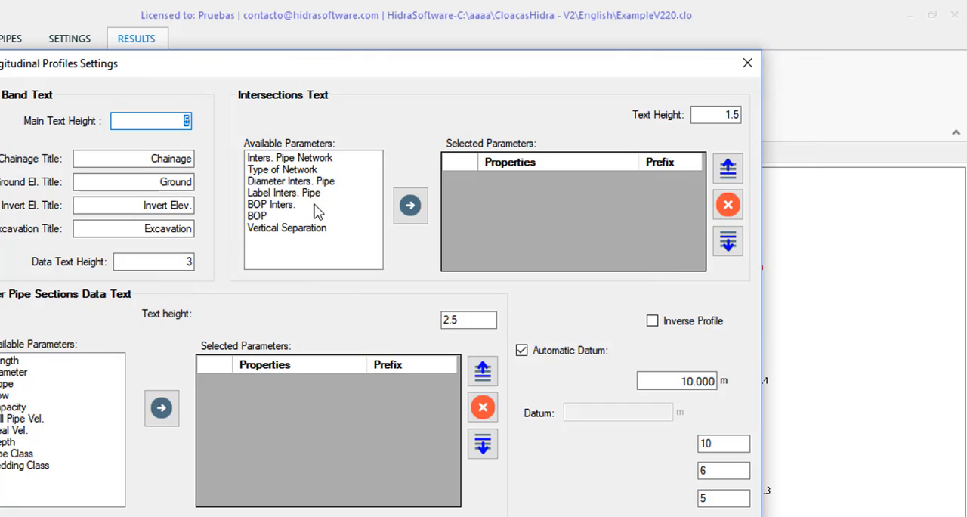
{"action": "mouse_move", "coordinate": [289, 270]}
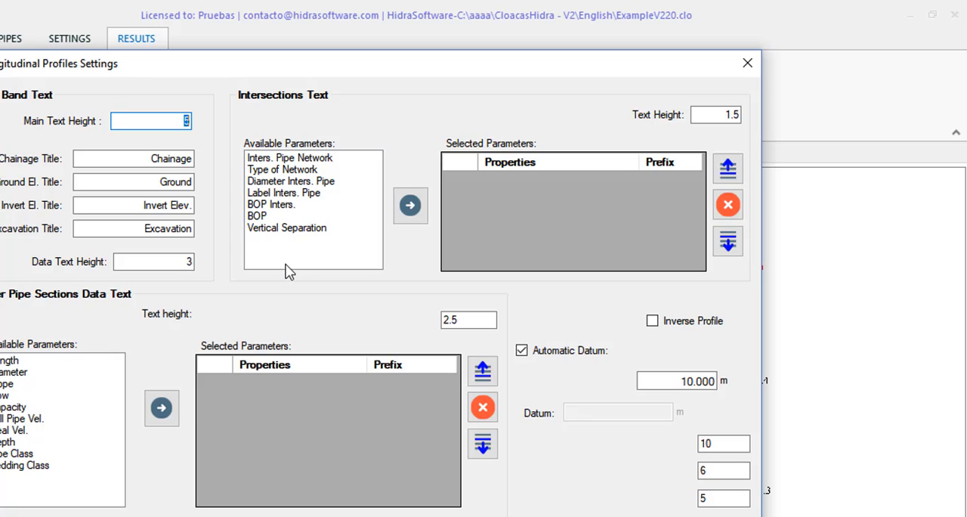
{"action": "mouse_move", "coordinate": [293, 175]}
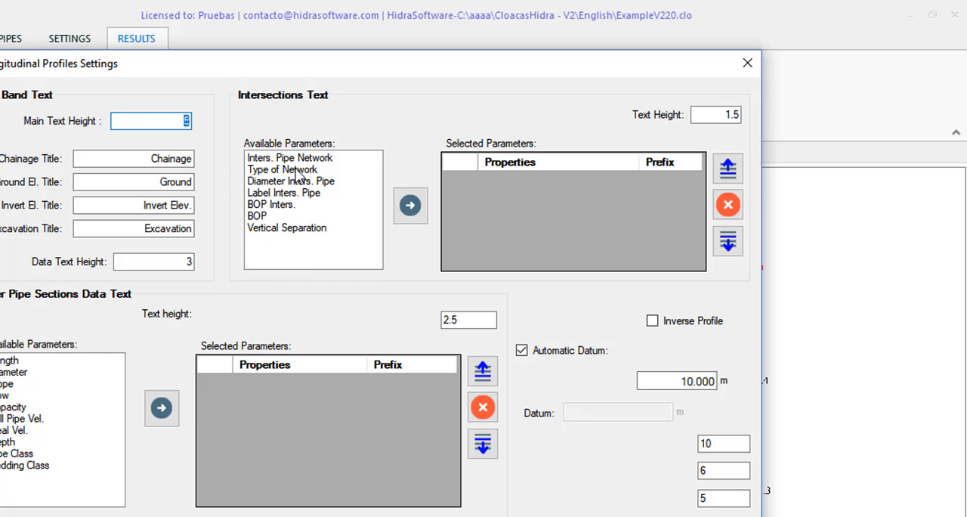
Add Type of Network and Diameter Inters. Pipe with prefix D= to the intersection text.
{"action": "left_click", "coordinate": [411, 206]}
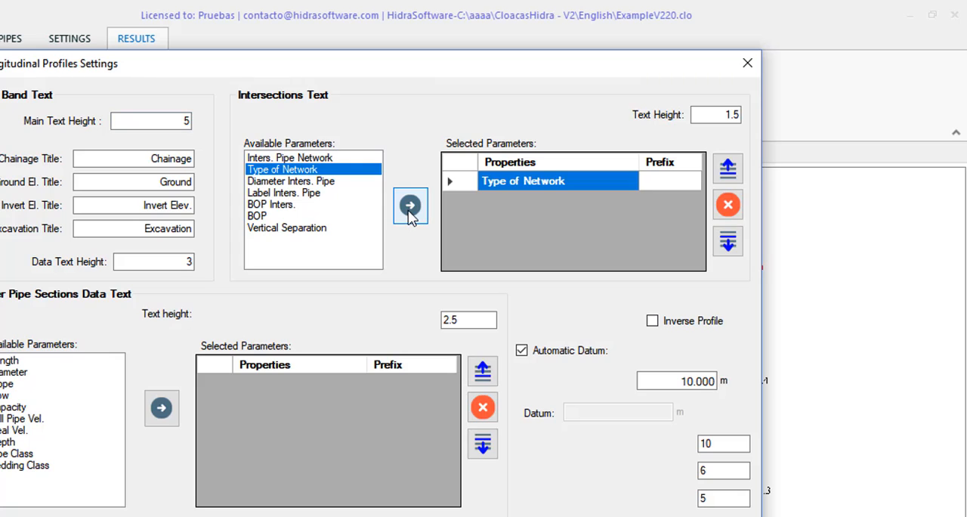
{"action": "mouse_move", "coordinate": [393, 216]}
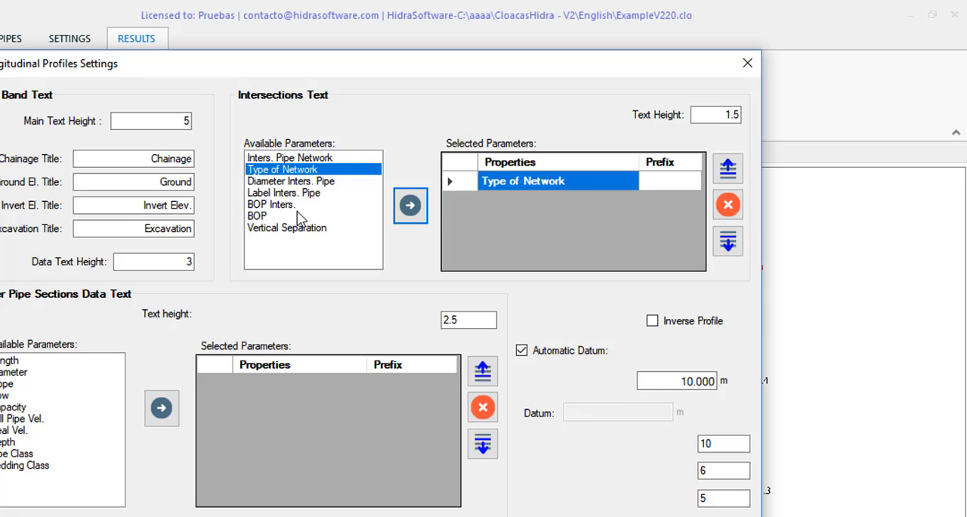
{"action": "mouse_move", "coordinate": [280, 214]}
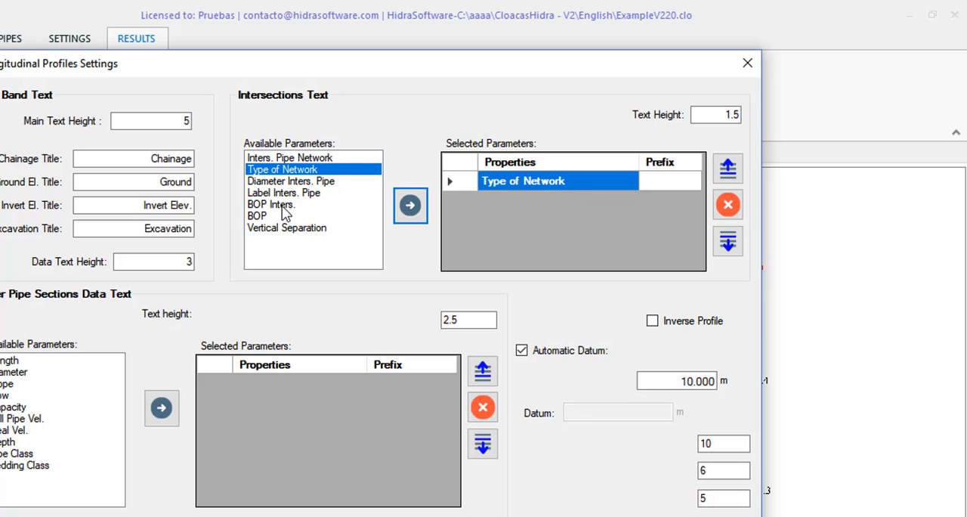
{"action": "left_click", "coordinate": [290, 181]}
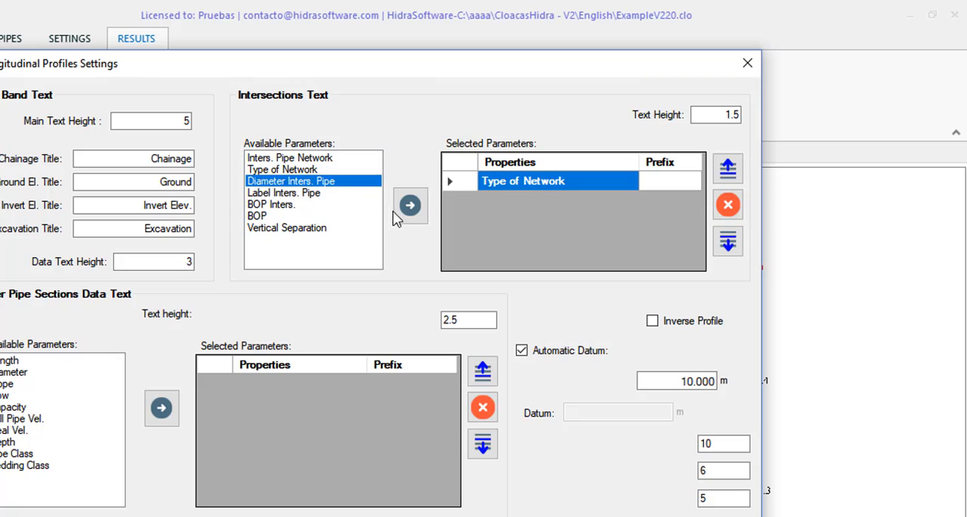
{"action": "left_click", "coordinate": [409, 206]}
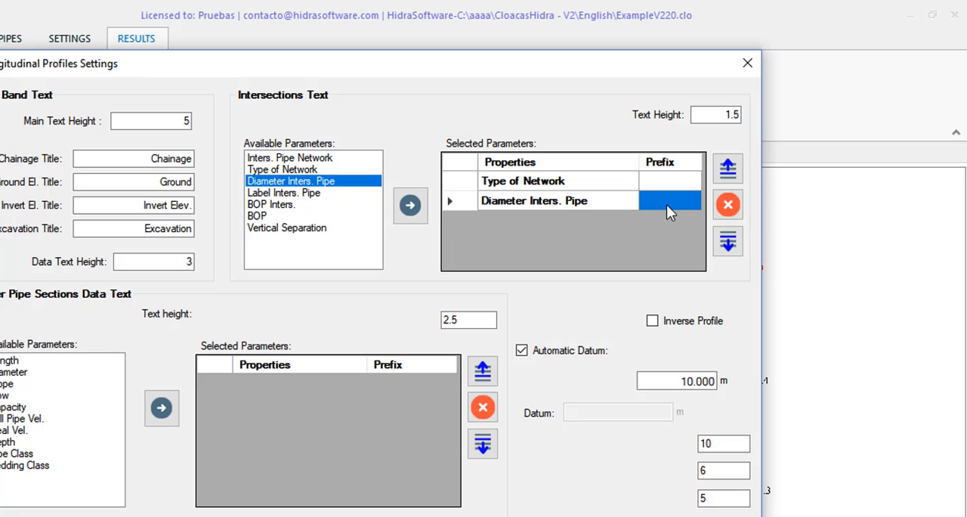
{"action": "type", "text": "D"}
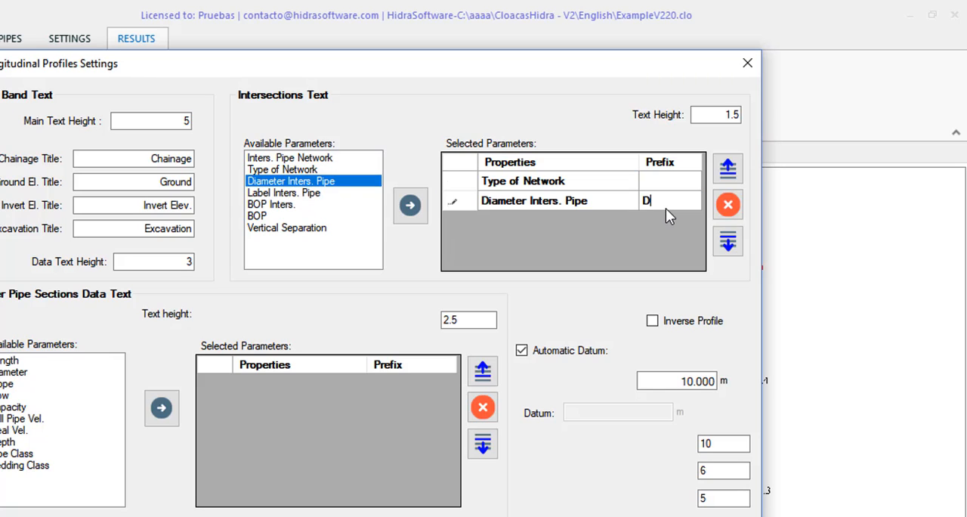
{"action": "type", "text": "="}
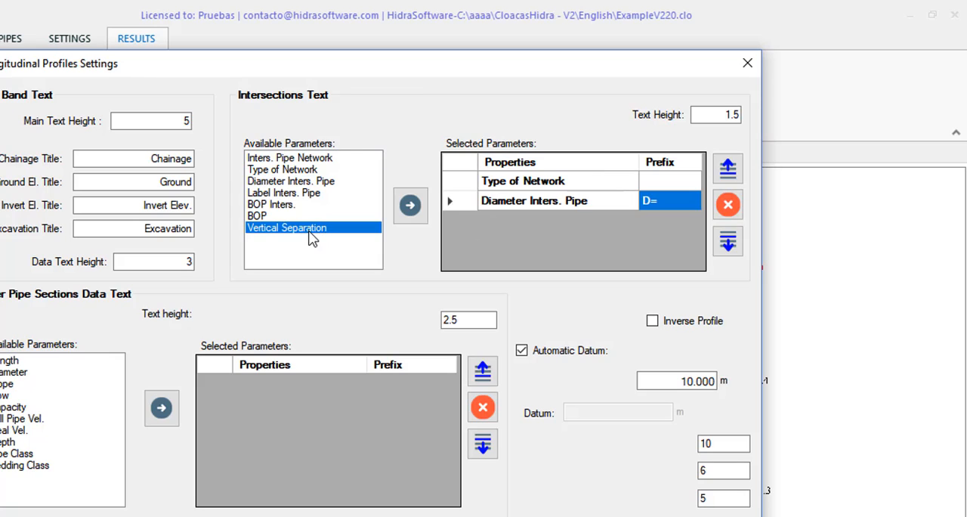
Add Vertical Separation with prefix h= to the intersection text.
{"action": "left_click", "coordinate": [410, 206]}
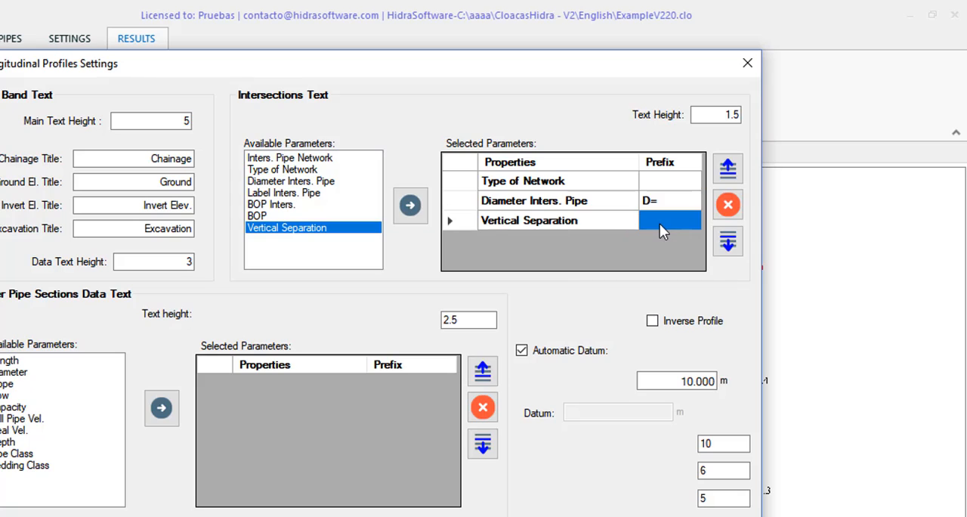
{"action": "left_click", "coordinate": [671, 221]}
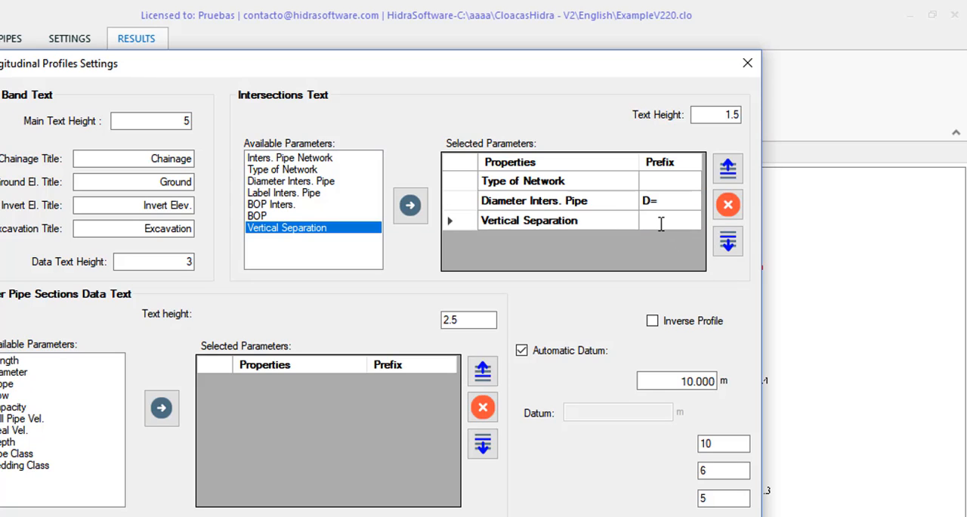
{"action": "type", "text": "h="}
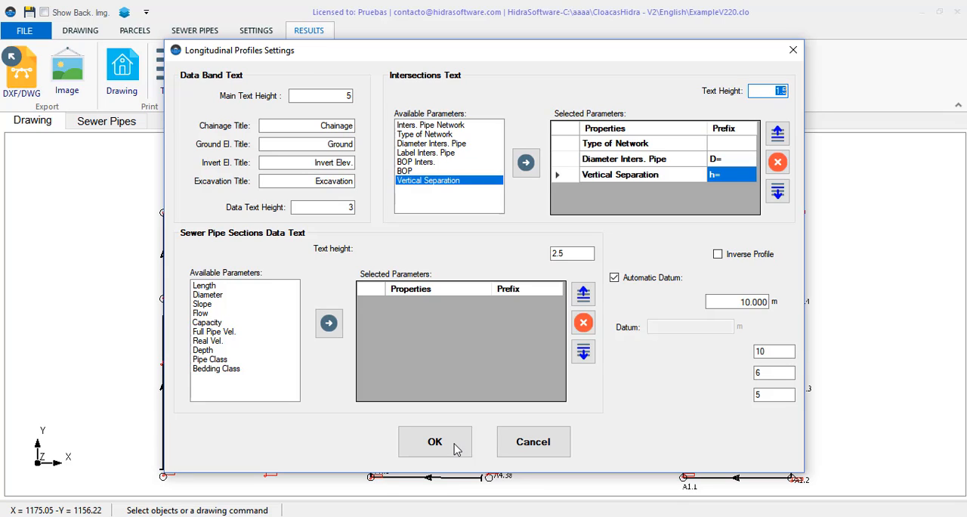
{"action": "left_click", "coordinate": [435, 442]}
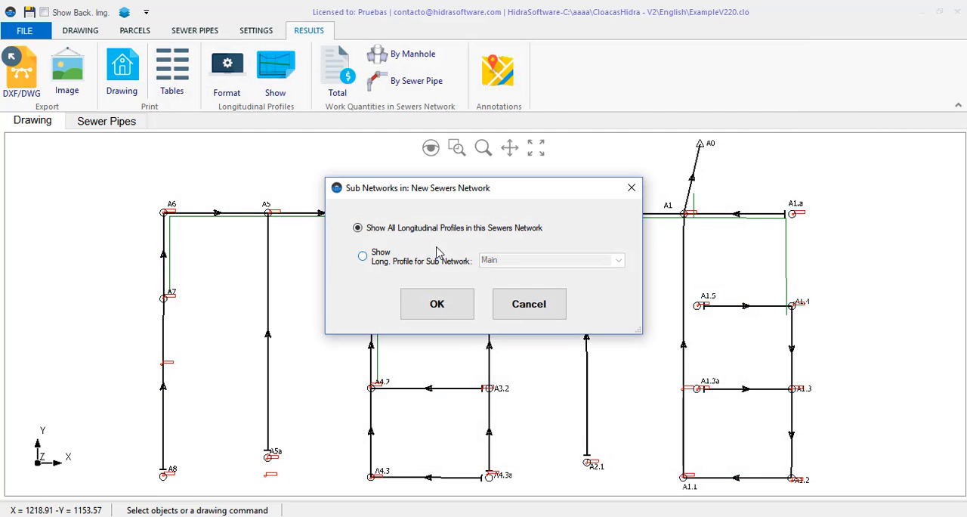
{"action": "left_click", "coordinate": [437, 304]}
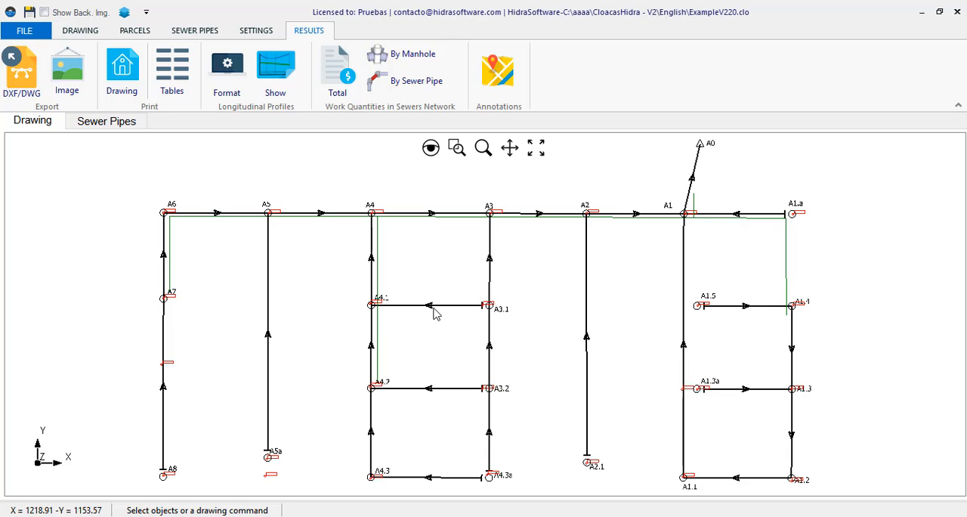
{"action": "left_click", "coordinate": [275, 66]}
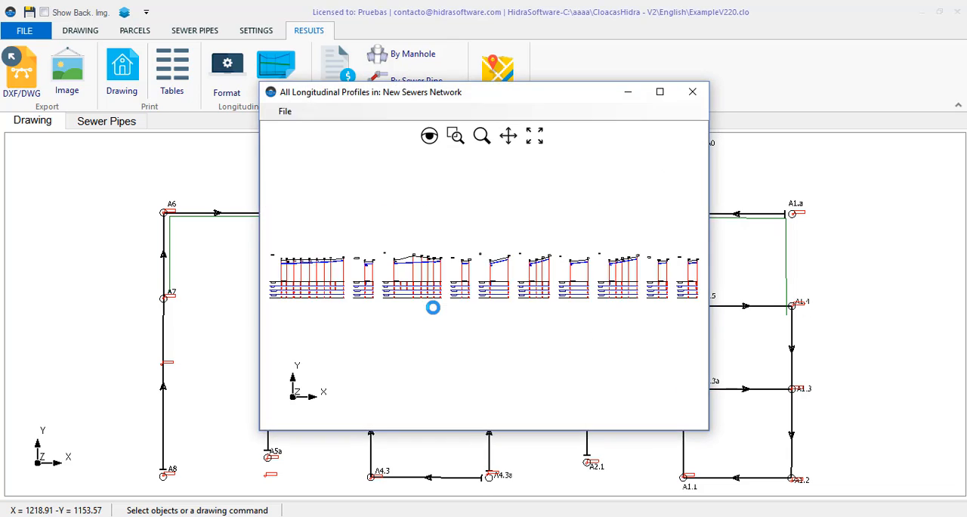
{"action": "left_click", "coordinate": [659, 91]}
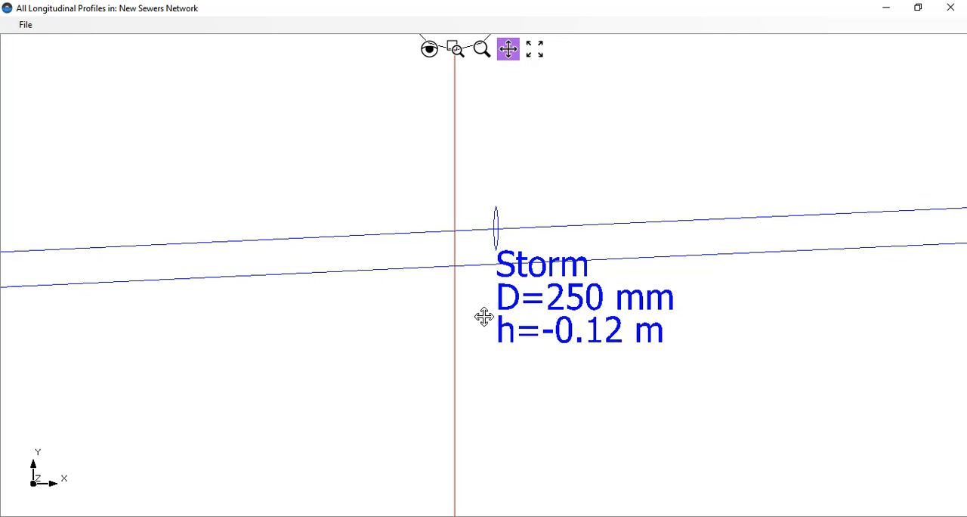
{"action": "mouse_move", "coordinate": [578, 378]}
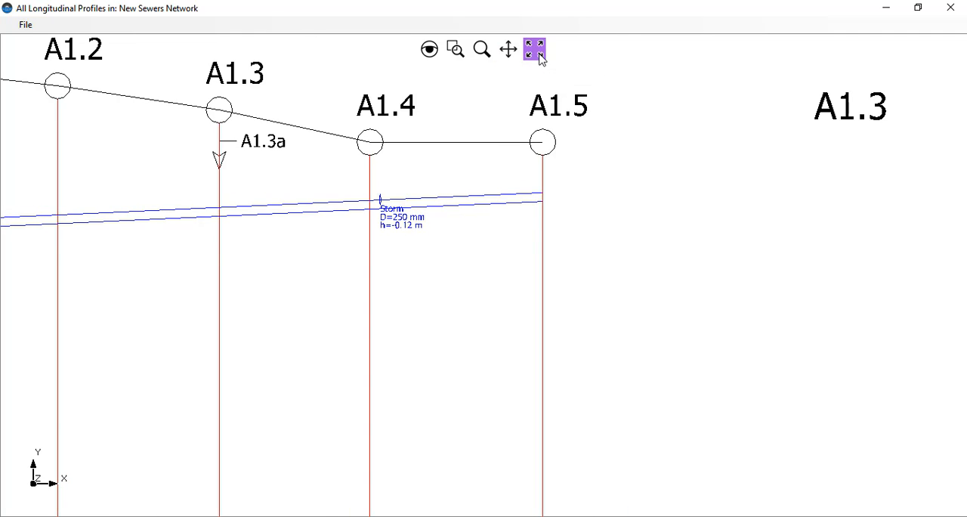
{"action": "left_click", "coordinate": [534, 50]}
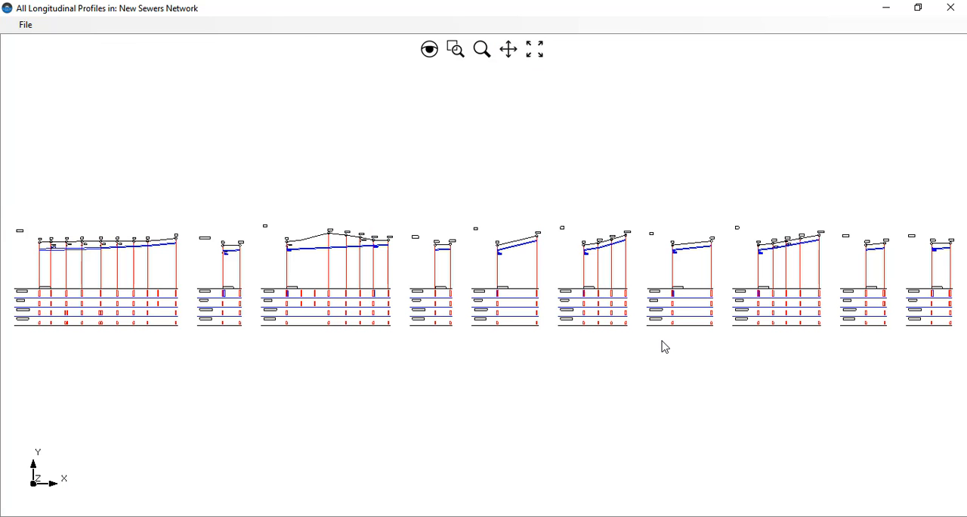
{"action": "mouse_move", "coordinate": [669, 350]}
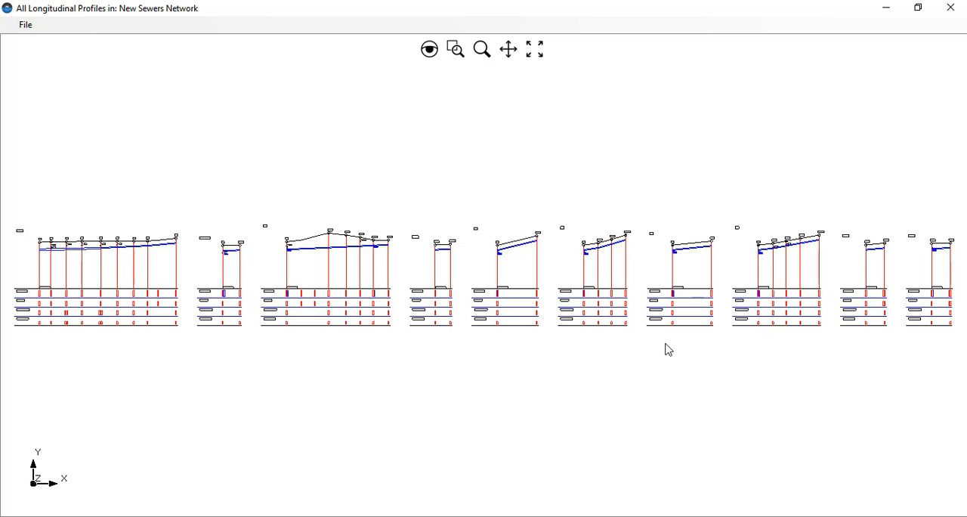
{"action": "mouse_move", "coordinate": [762, 112]}
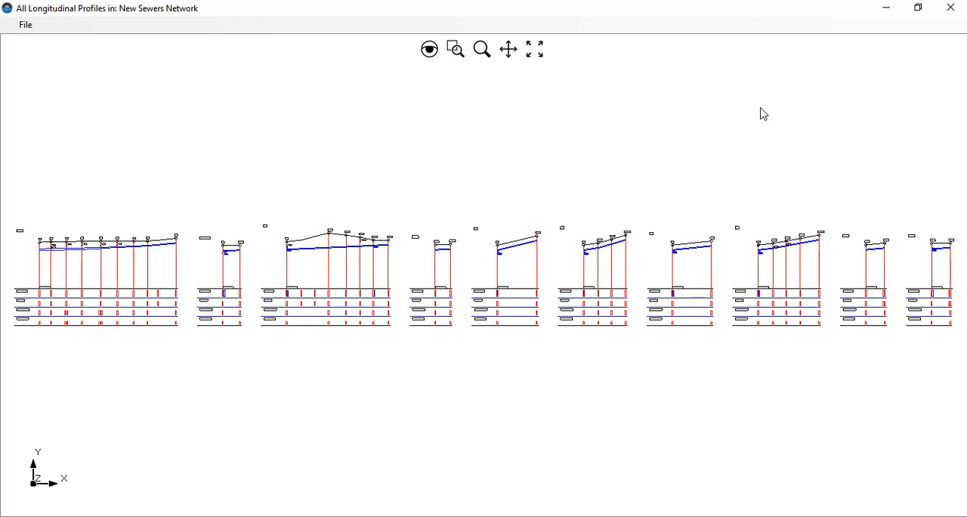
{"action": "mouse_move", "coordinate": [887, 106]}
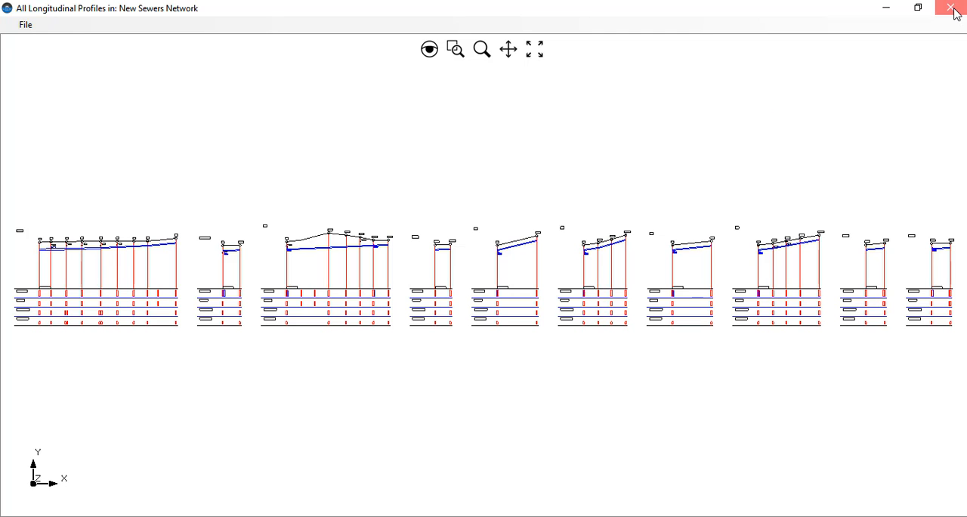
Close the profiles window and start Export Network from the SEWER PIPES tools.
{"action": "left_click", "coordinate": [950, 8]}
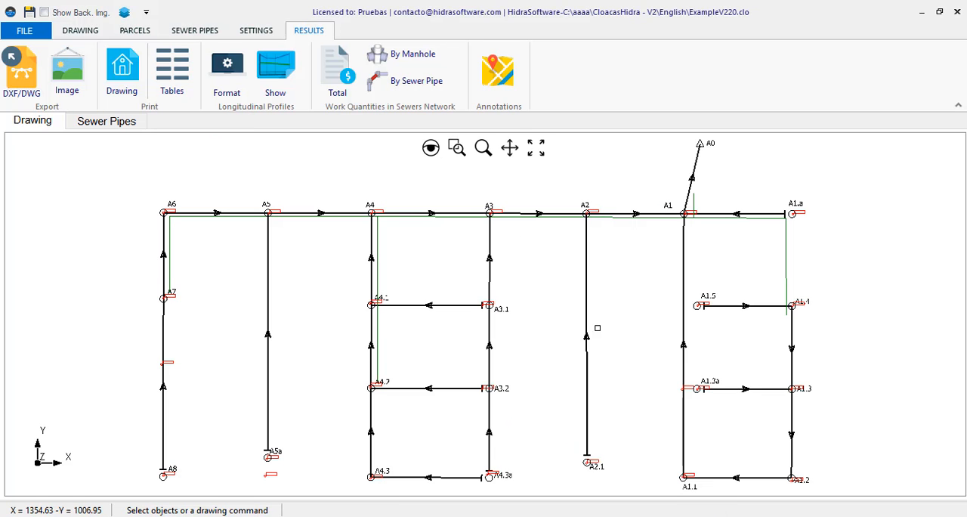
{"action": "left_click", "coordinate": [193, 30]}
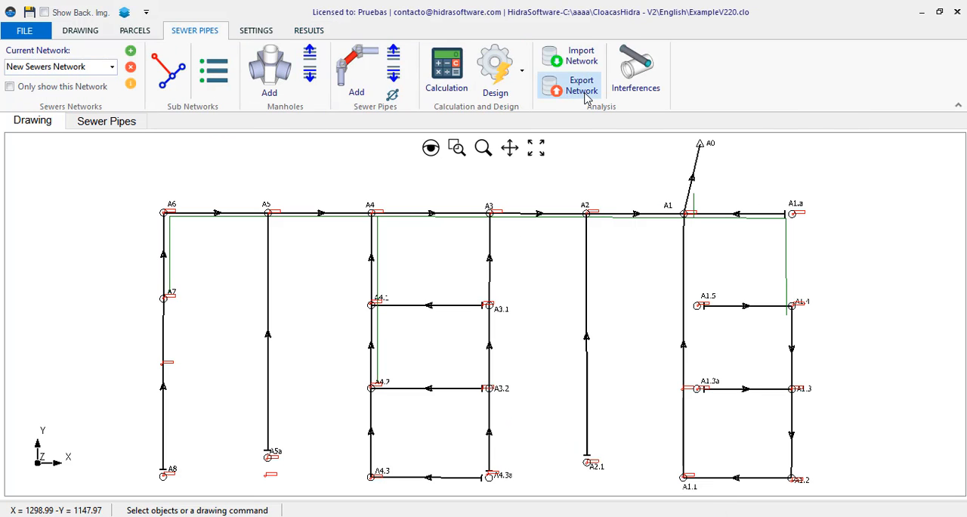
{"action": "mouse_move", "coordinate": [587, 94]}
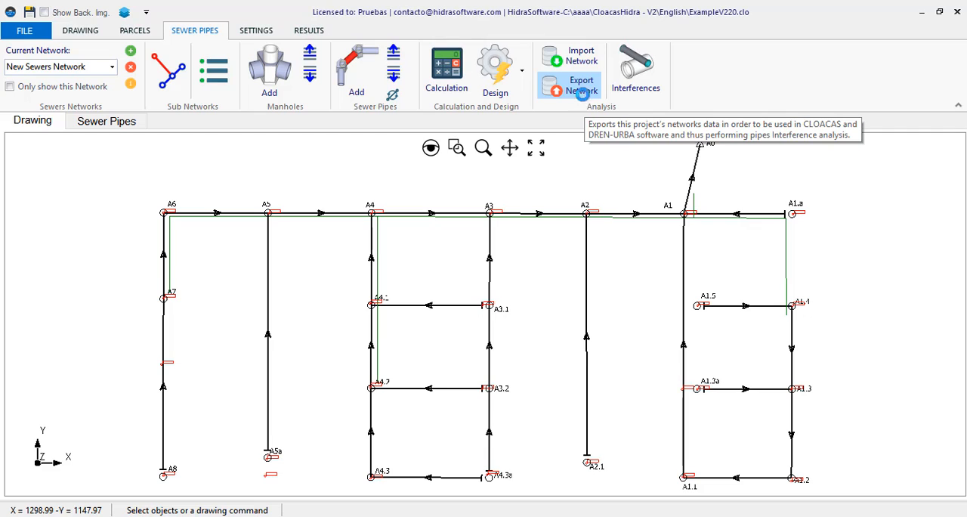
{"action": "left_click", "coordinate": [580, 76]}
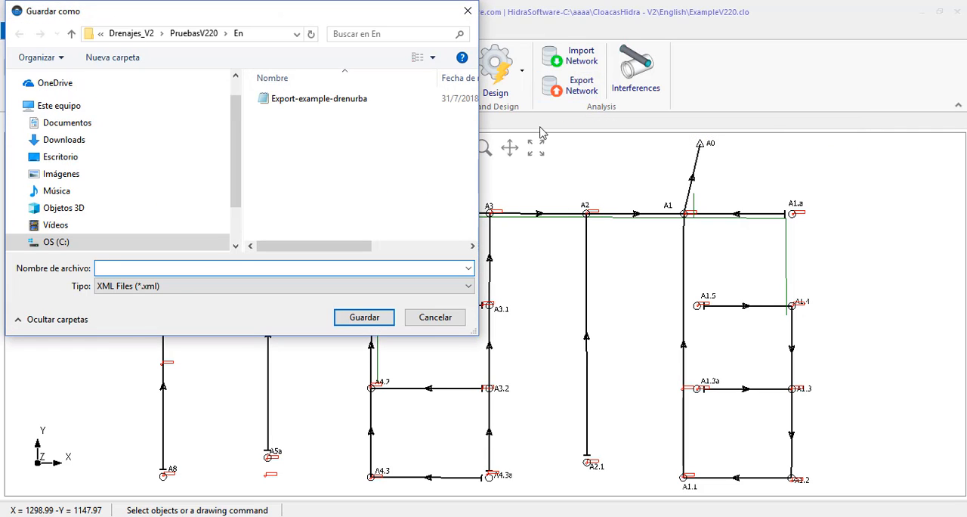
Export the sewer network as the XML file Export-example-cloacas and confirm.
{"action": "left_click", "coordinate": [319, 98]}
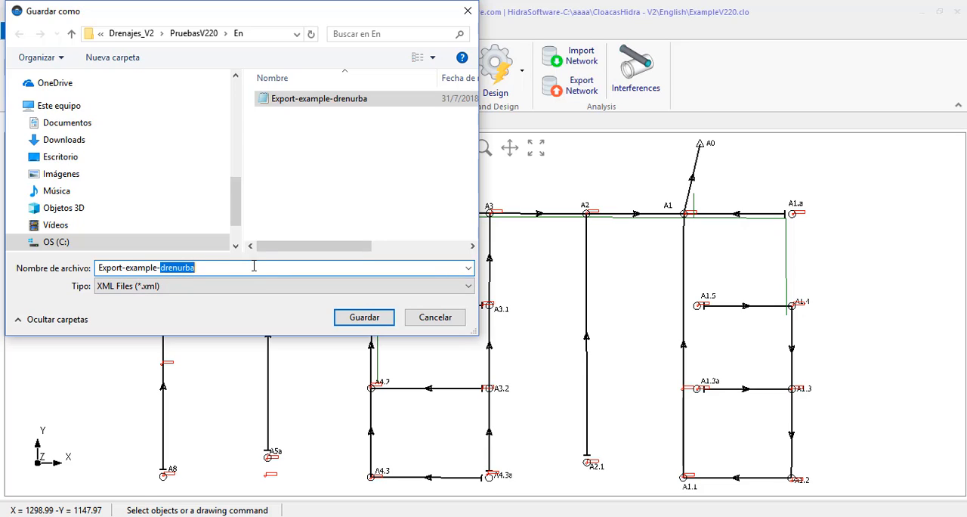
{"action": "type", "text": "cloacas"}
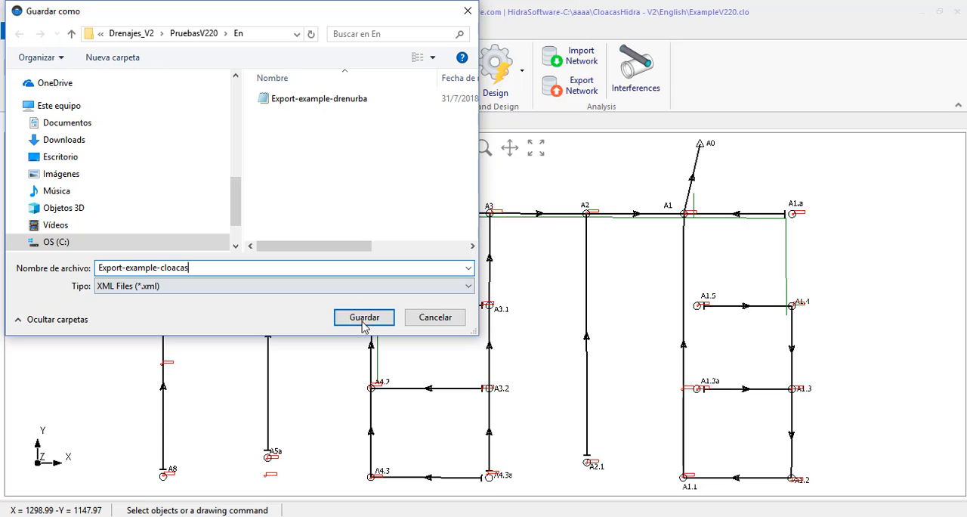
{"action": "left_click", "coordinate": [362, 317]}
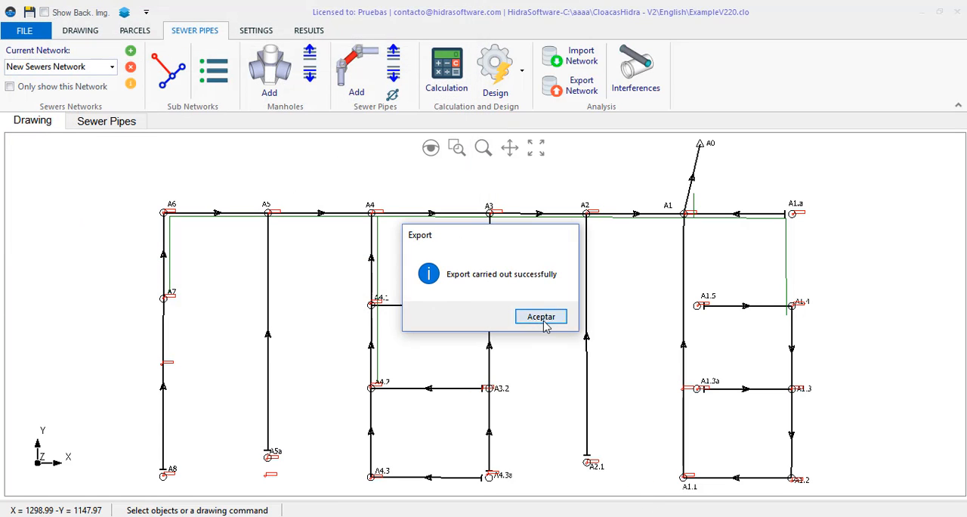
{"action": "left_click", "coordinate": [540, 316]}
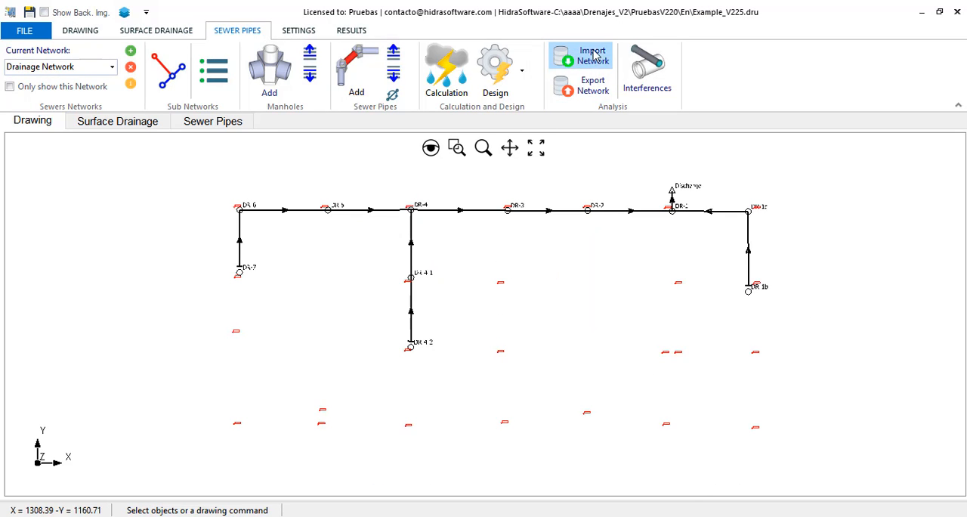
Import Export-example-cloacas into DrenUrba's interference check with 0.25 m allowable distance and pipe lines shown.
{"action": "left_click", "coordinate": [647, 67]}
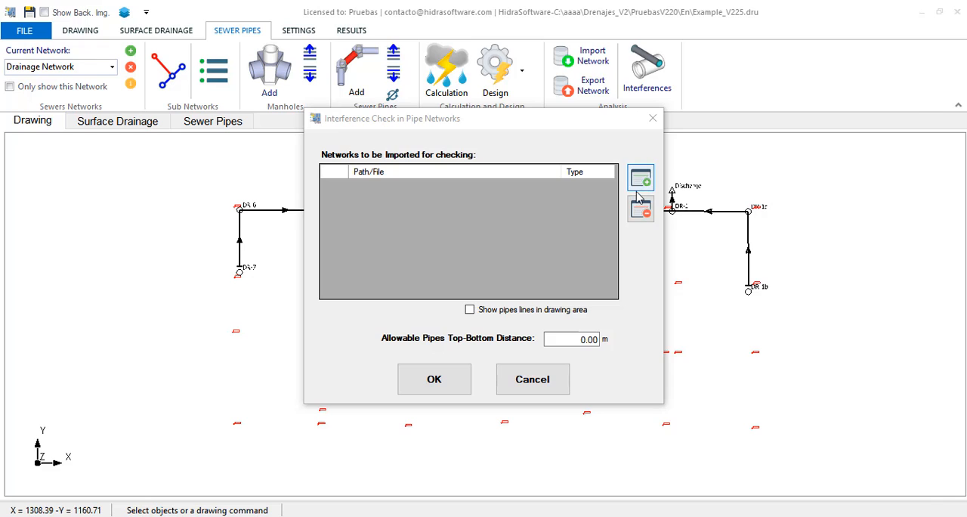
{"action": "left_click", "coordinate": [641, 176]}
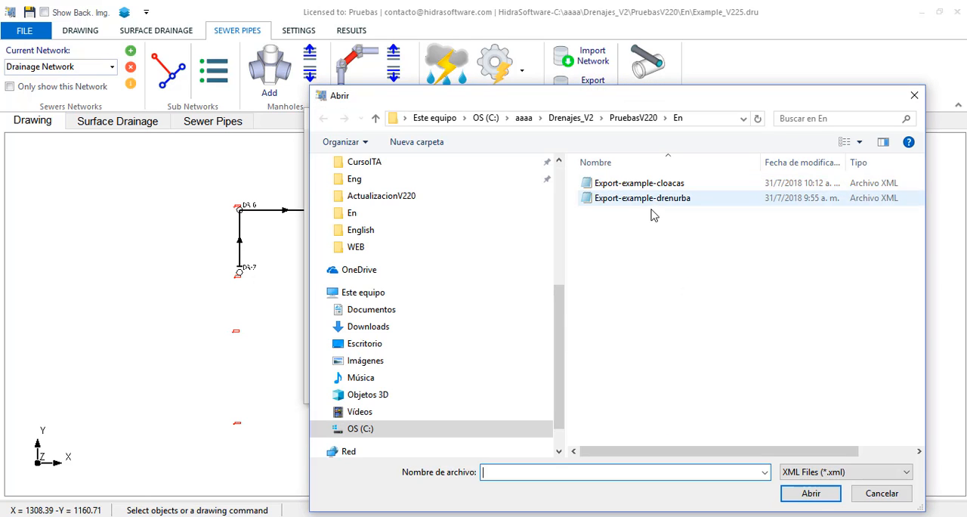
{"action": "left_click", "coordinate": [639, 183]}
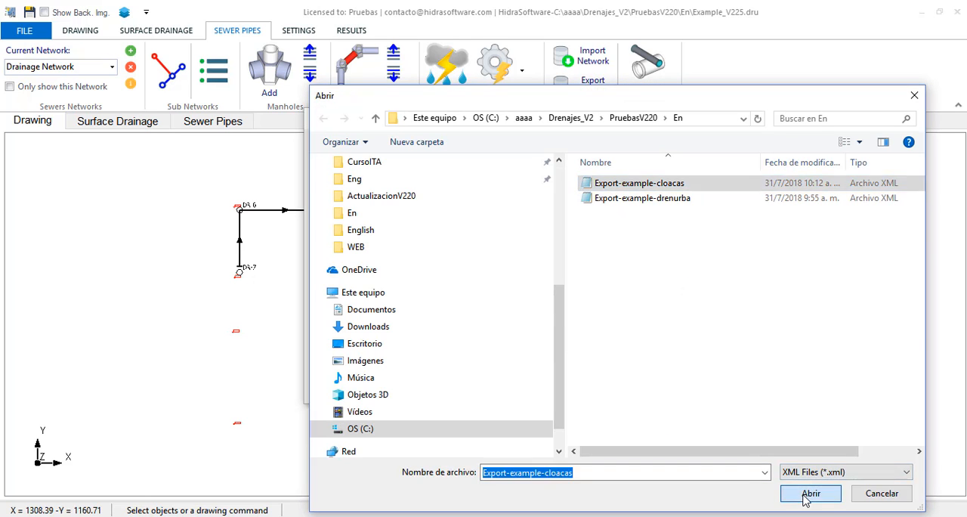
{"action": "left_click", "coordinate": [810, 493]}
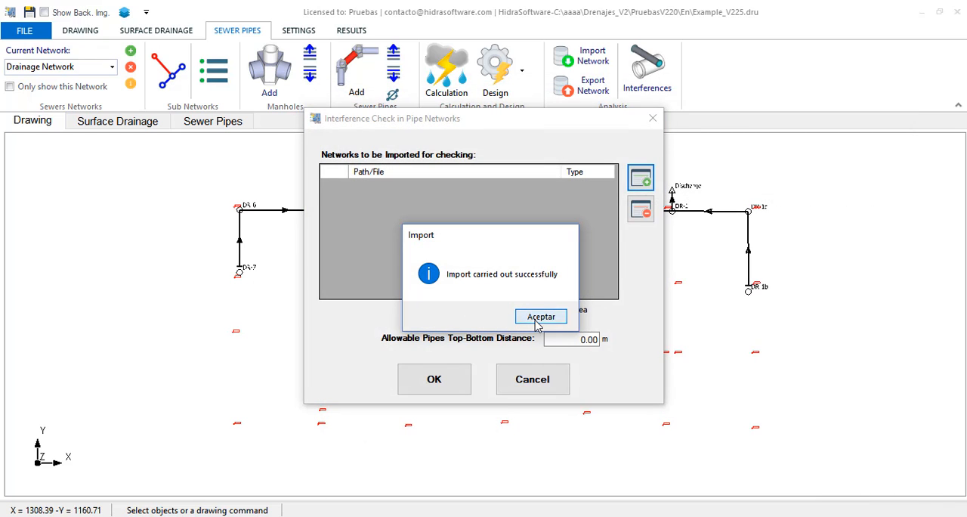
{"action": "left_click", "coordinate": [541, 316]}
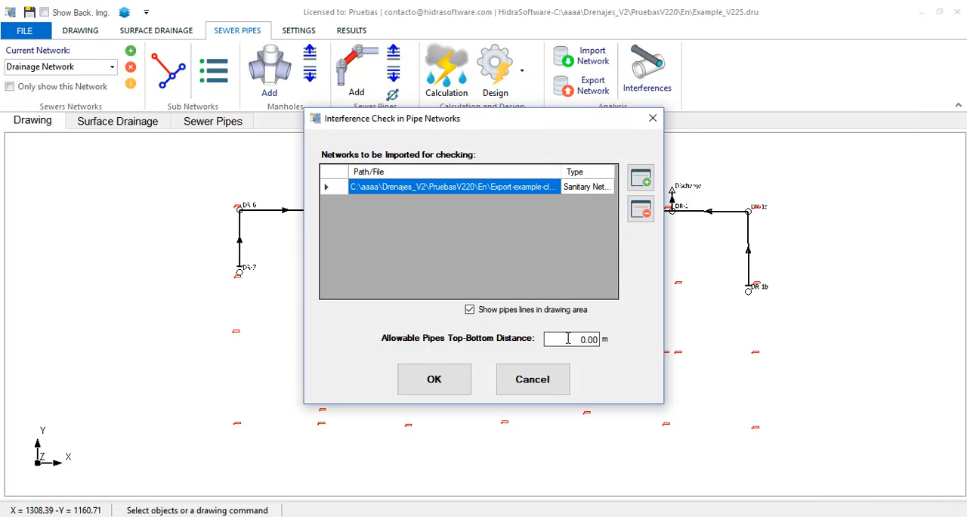
{"action": "type", "text": "0.25"}
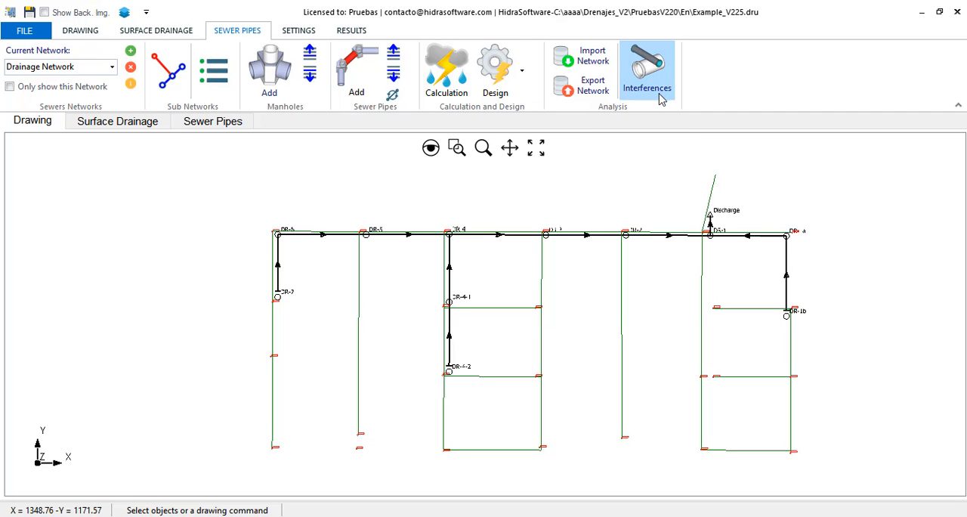
Run Interferences to show the table of drainage sections crossing New Sewers sections.
{"action": "left_click", "coordinate": [656, 68]}
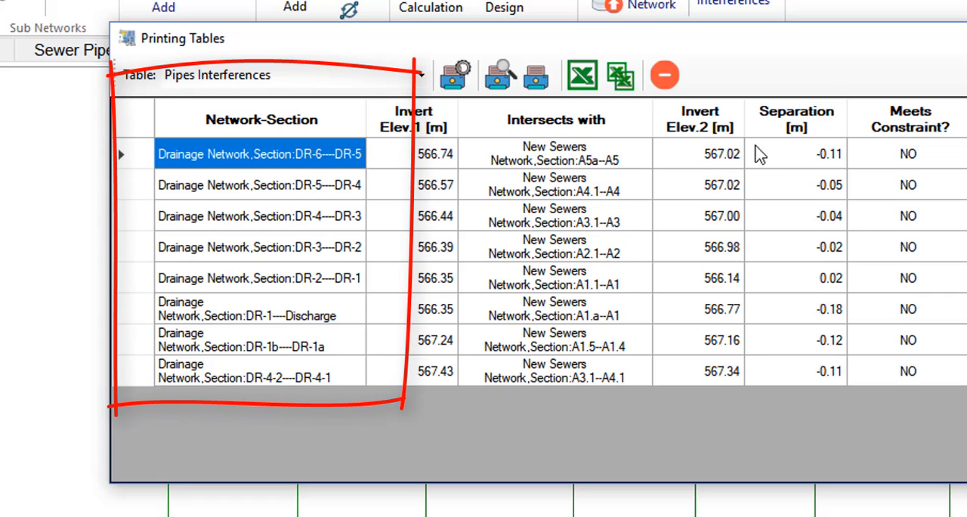
{"action": "mouse_move", "coordinate": [792, 107]}
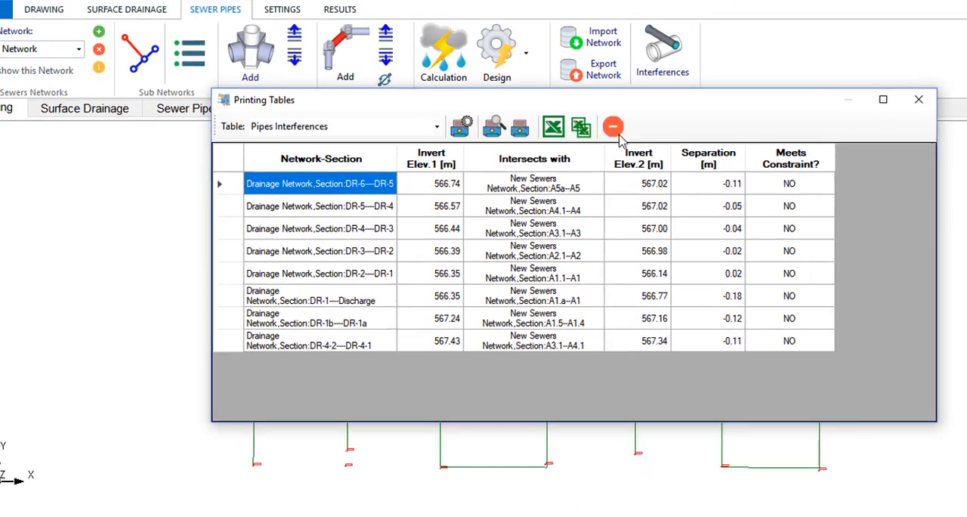
Close the interference table and confirm the longitudinal profile Format settings unchanged.
{"action": "left_click", "coordinate": [614, 125]}
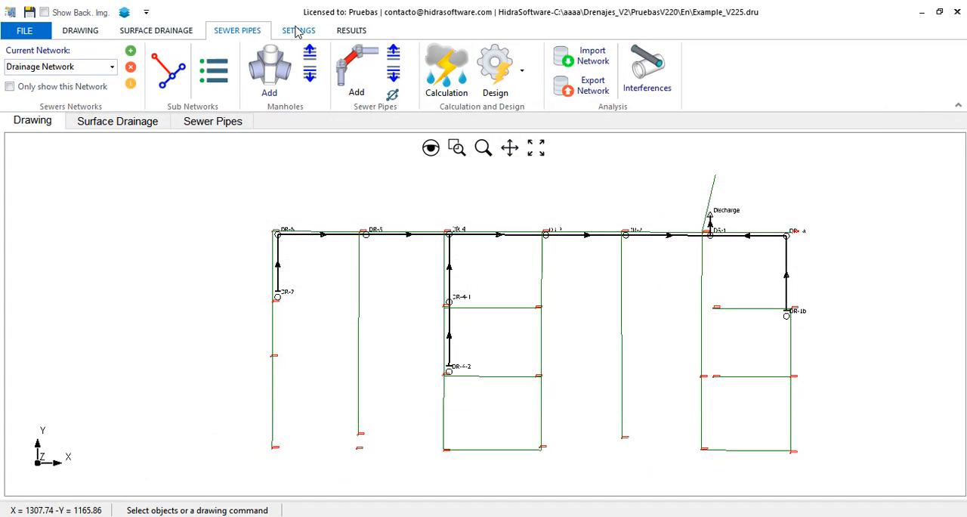
{"action": "left_click", "coordinate": [350, 31]}
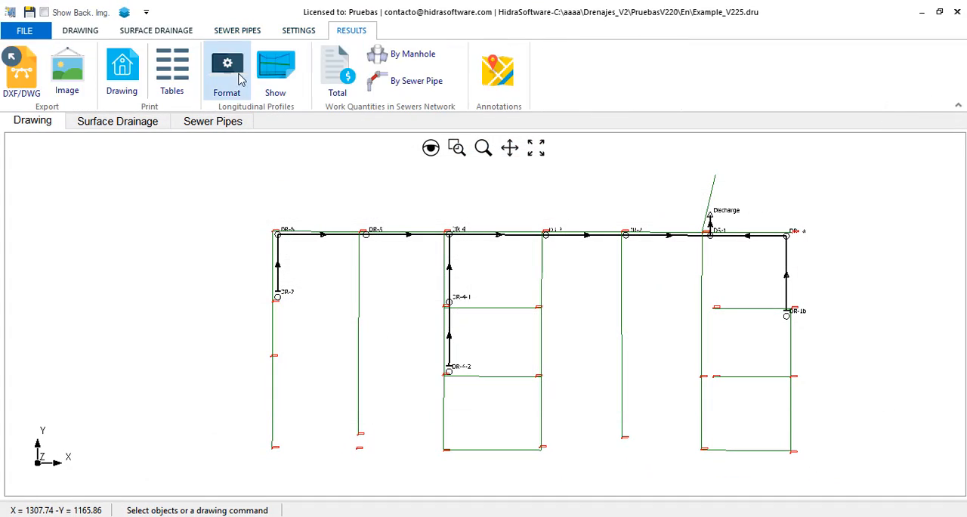
{"action": "left_click", "coordinate": [227, 63]}
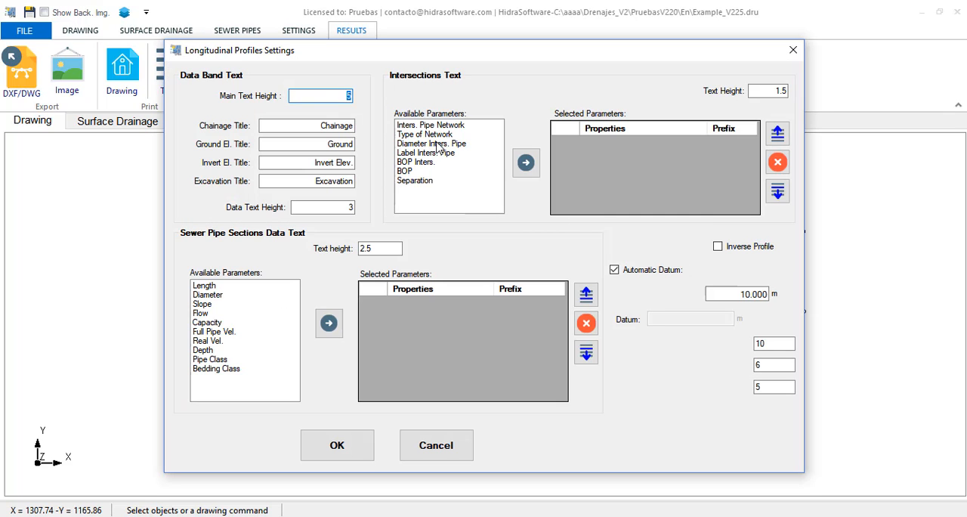
{"action": "left_click", "coordinate": [526, 163]}
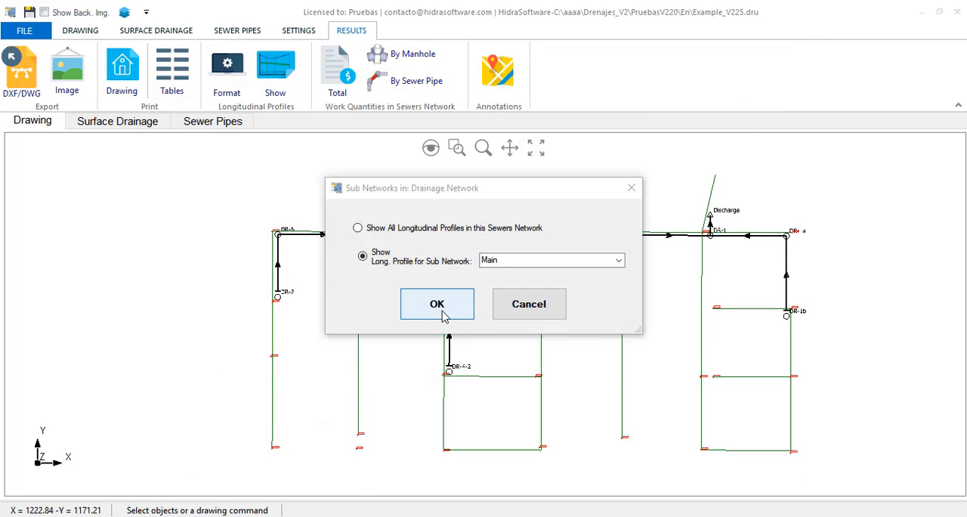
Show the Main sub-network profile DR-1 to DR-7 maximized with intersection labels, then close it.
{"action": "left_click", "coordinate": [437, 303]}
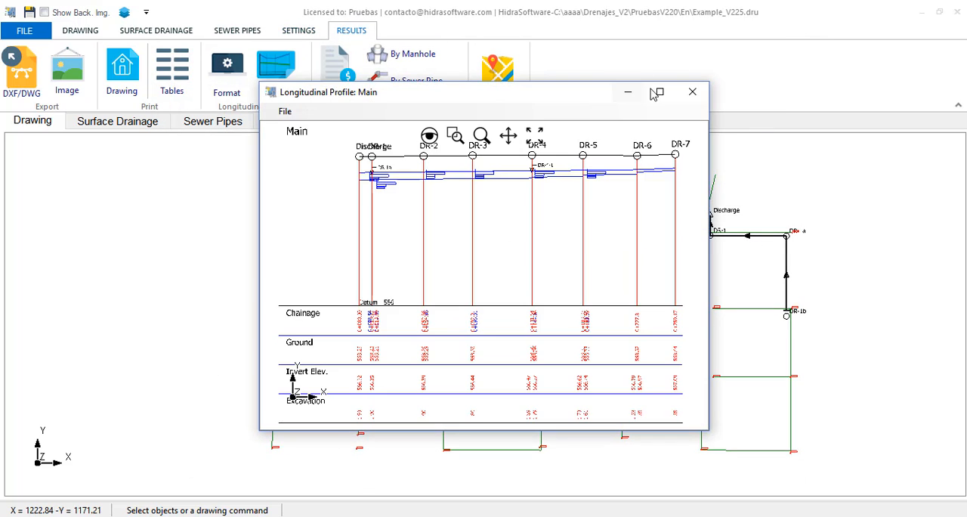
{"action": "left_click", "coordinate": [656, 90]}
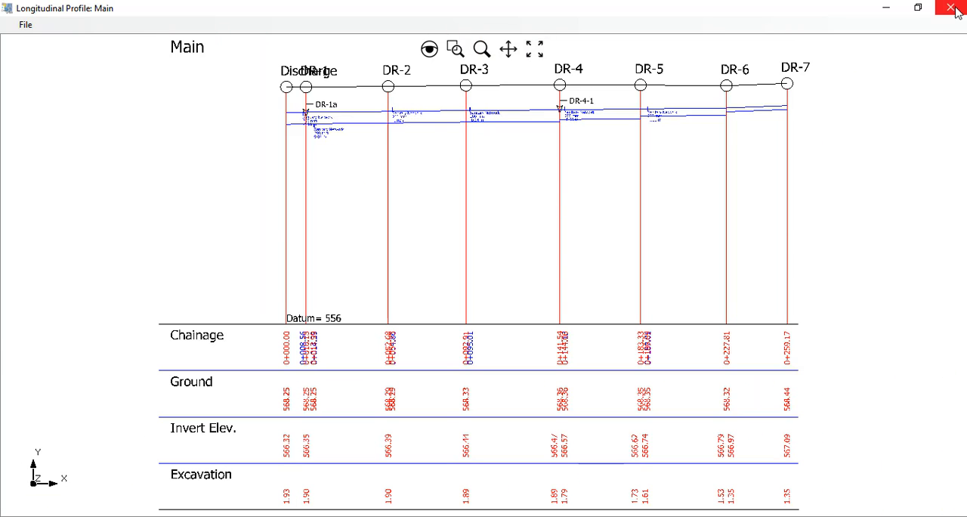
{"action": "left_click", "coordinate": [949, 9]}
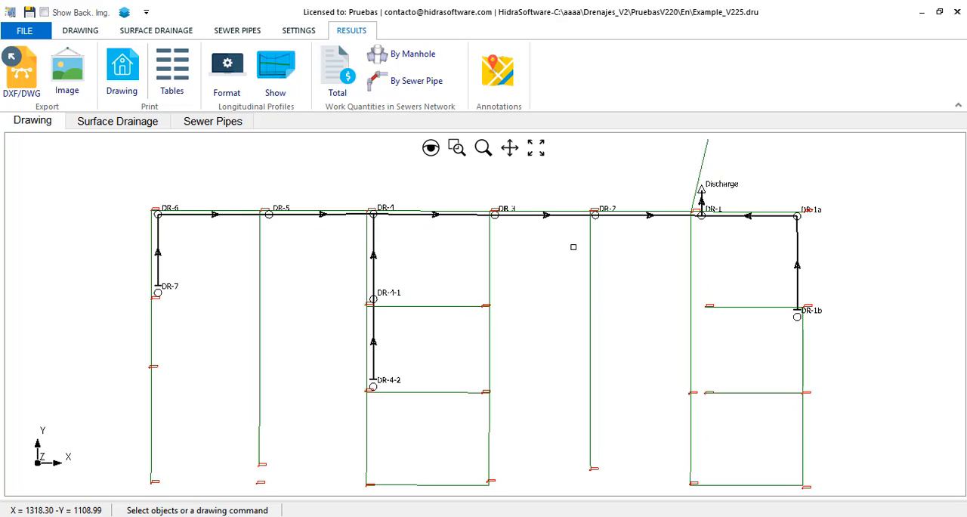
{"action": "mouse_move", "coordinate": [581, 225]}
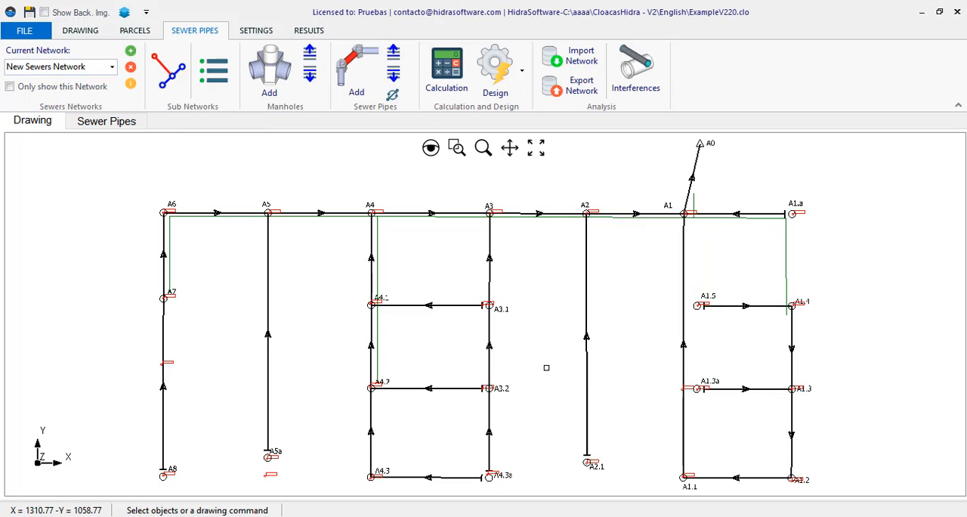
{"action": "mouse_move", "coordinate": [551, 357]}
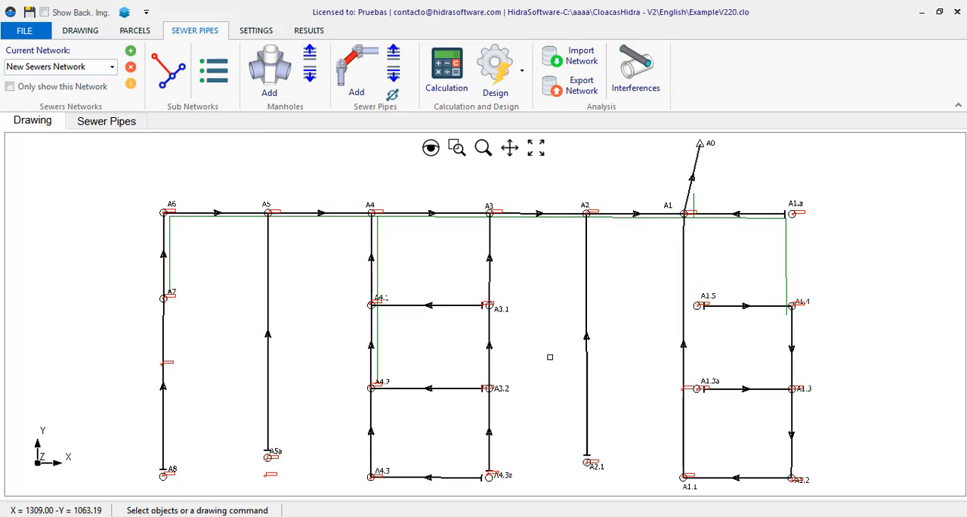